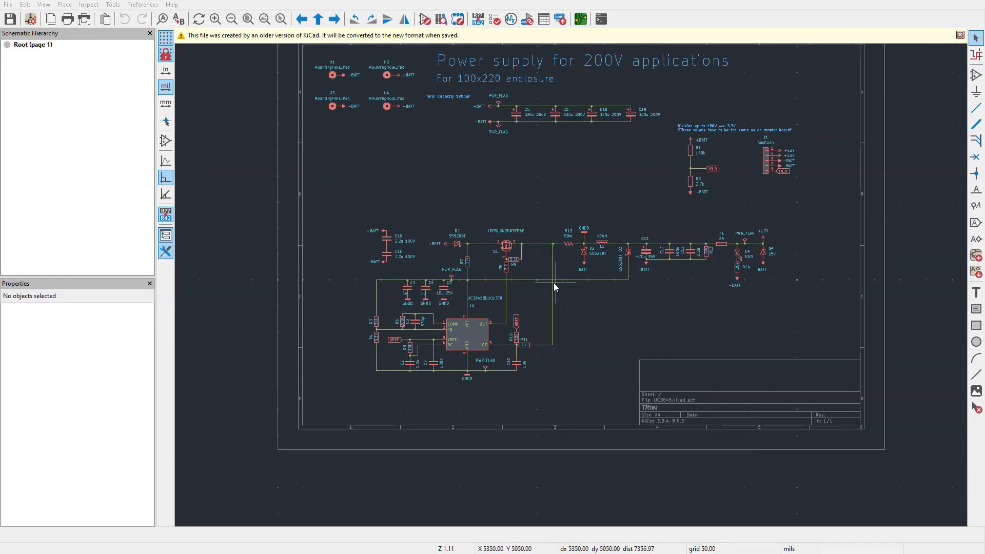
- Scroll to the reference design's features and highlight its 150V input rating
scroll(up, 3)
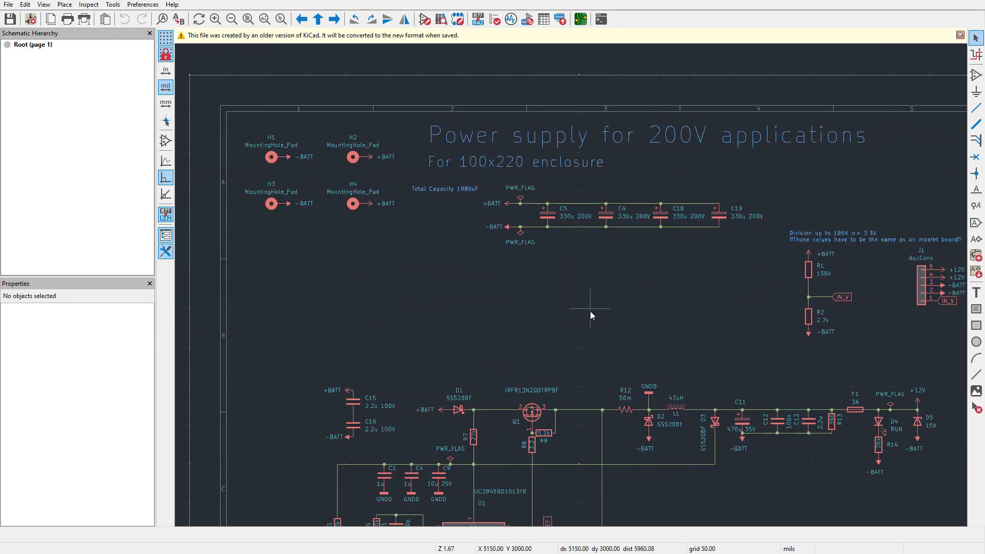
scroll(up, 3)
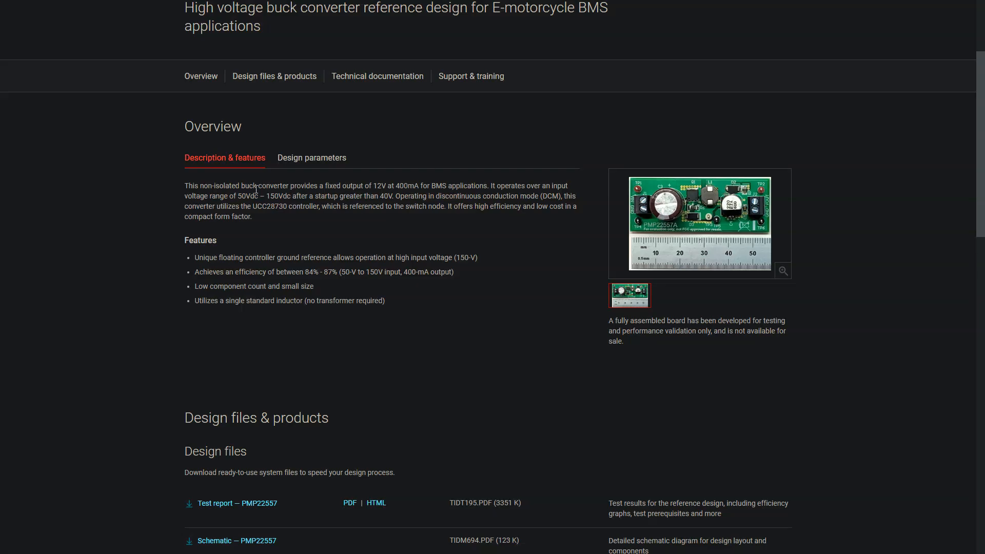
mouse_move(289, 206)
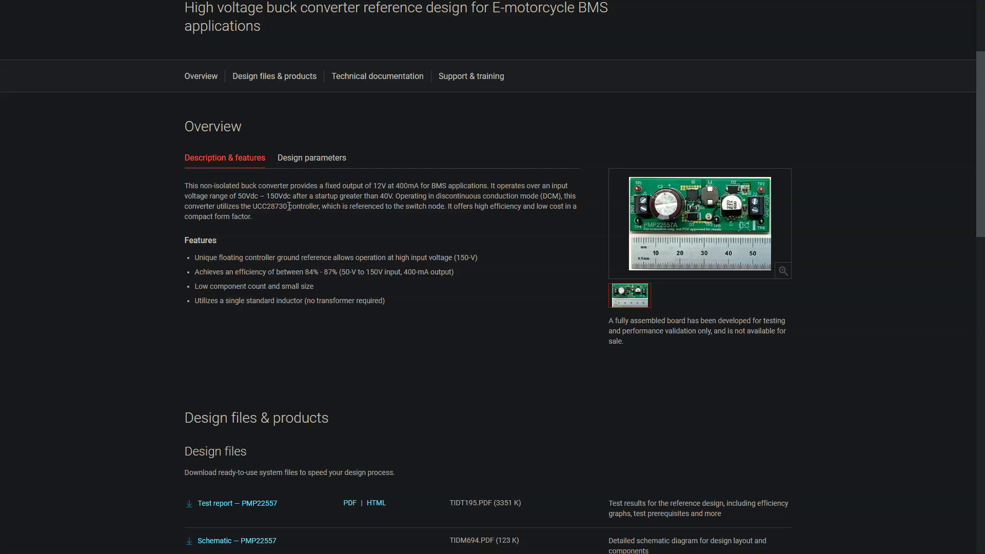
double_click(381, 271)
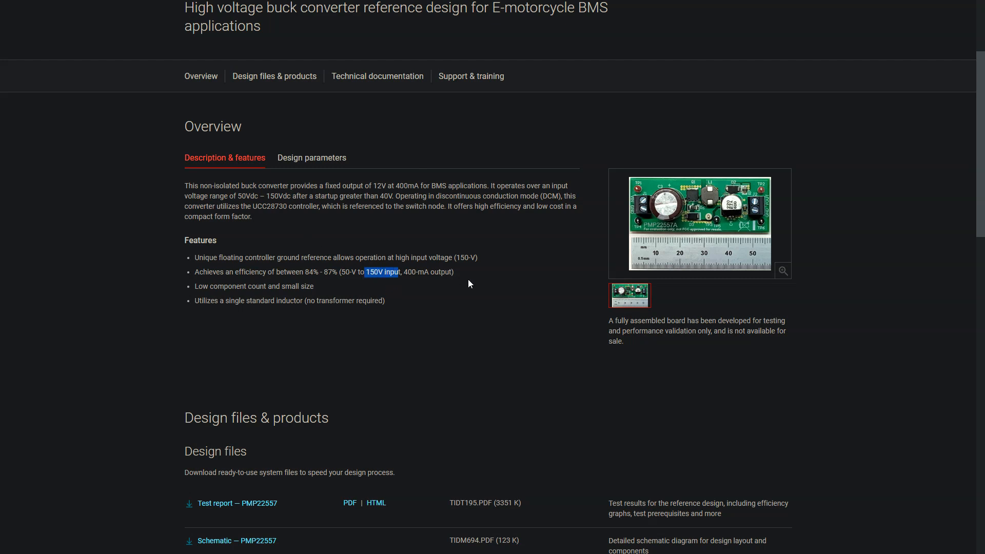
mouse_move(462, 260)
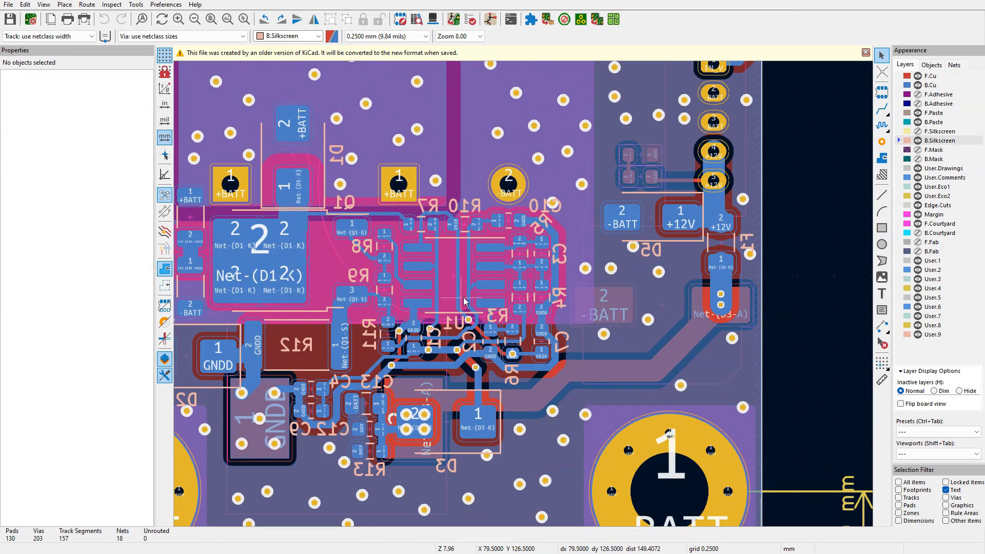
- Zoom around the PCB layout to view its copper pours, pads and routed power traces
scroll(up, 3)
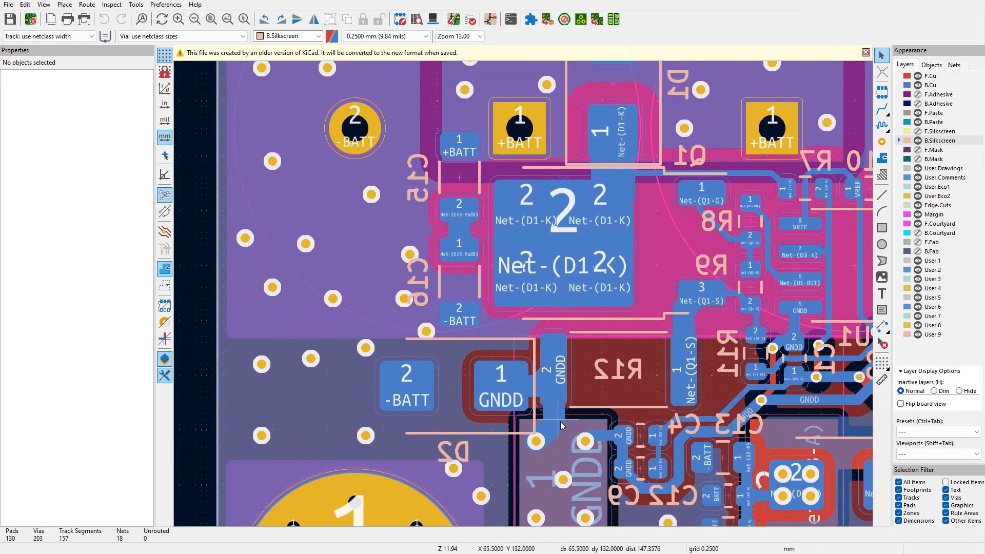
scroll(down, 3)
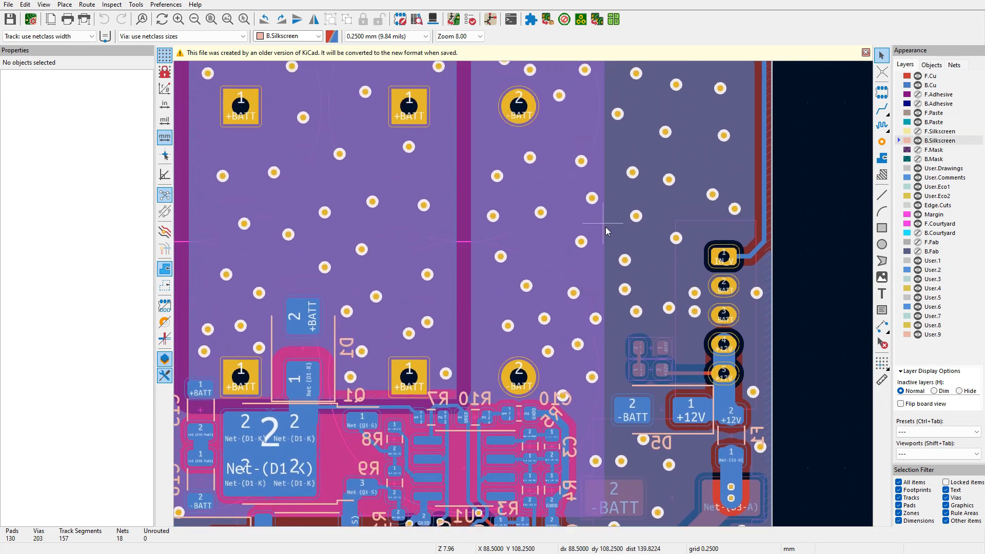
scroll(down, 3)
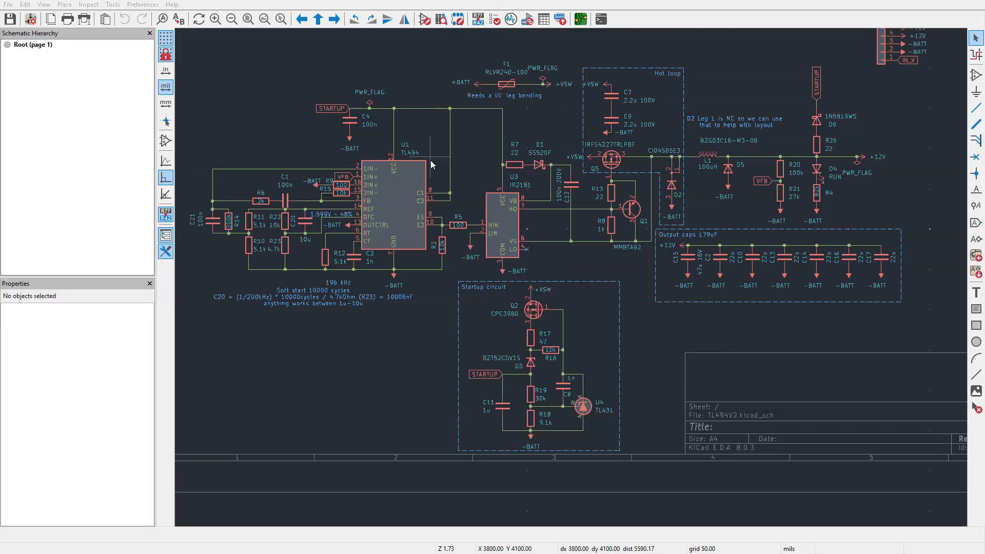
- Highlight the -BATT net from the symbol under the IR2181 driver, then clear the STARTUP highlighting
scroll(up, 3)
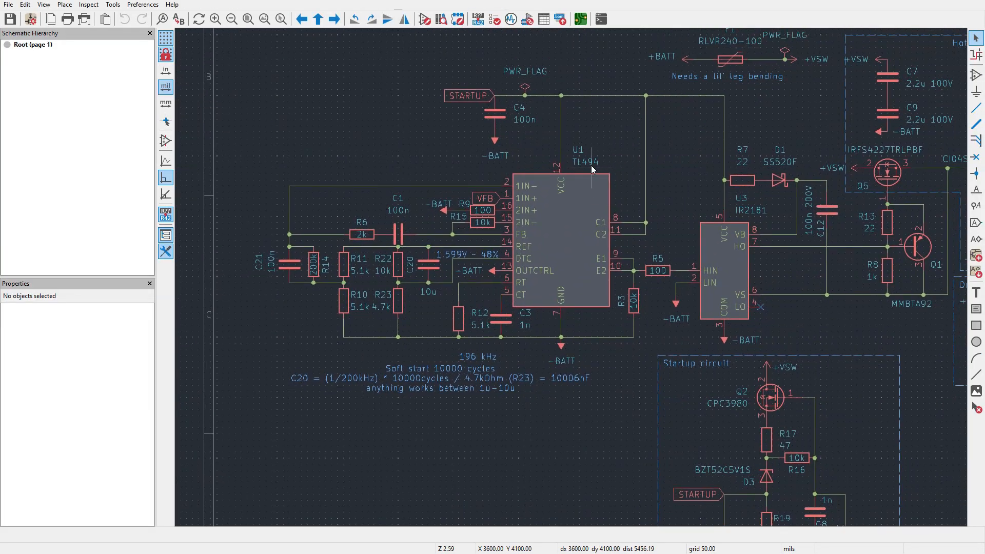
mouse_move(757, 216)
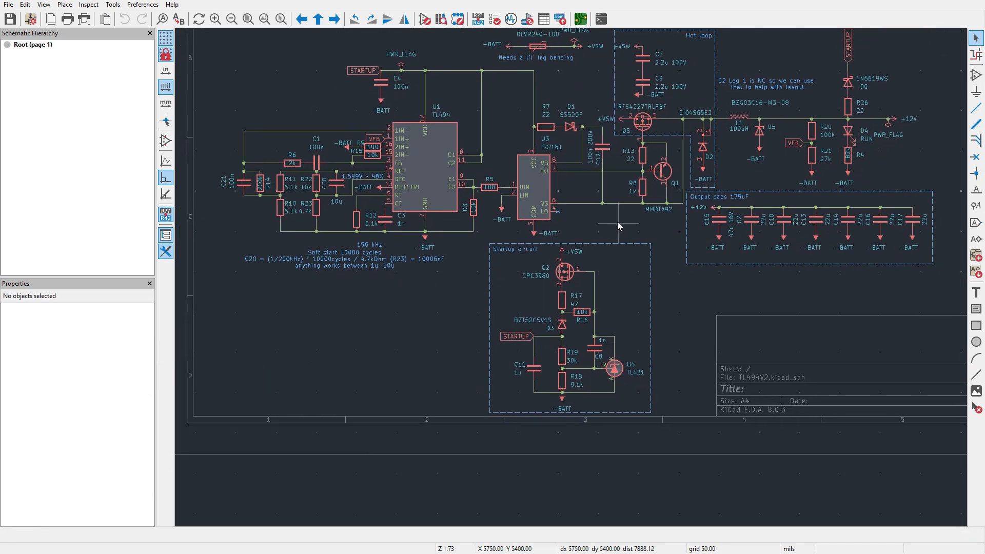
mouse_move(496, 97)
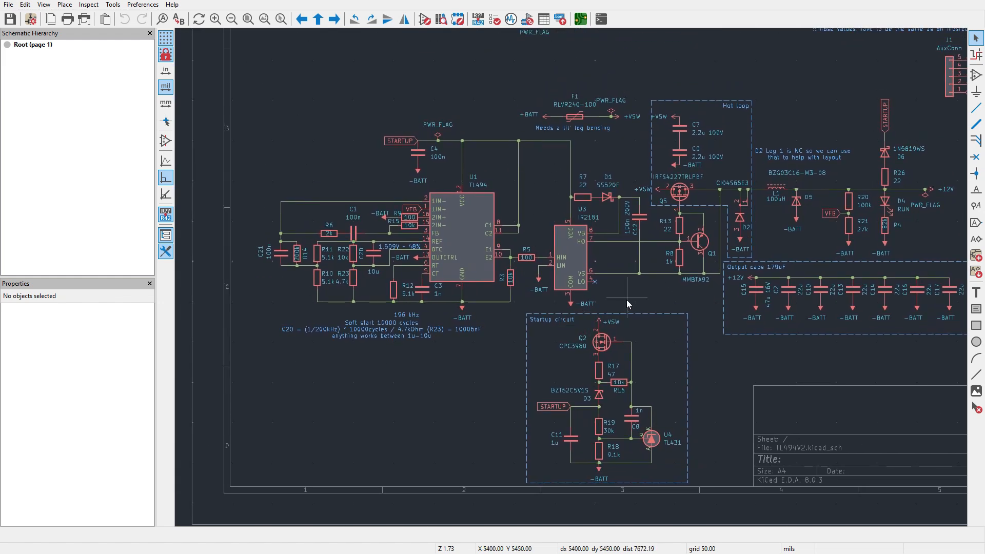
click(577, 304)
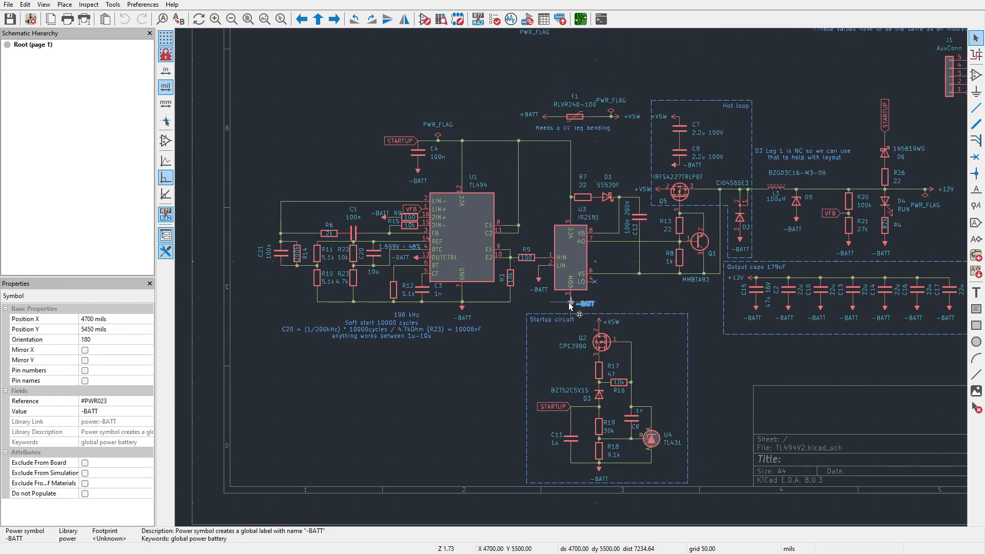
click(421, 273)
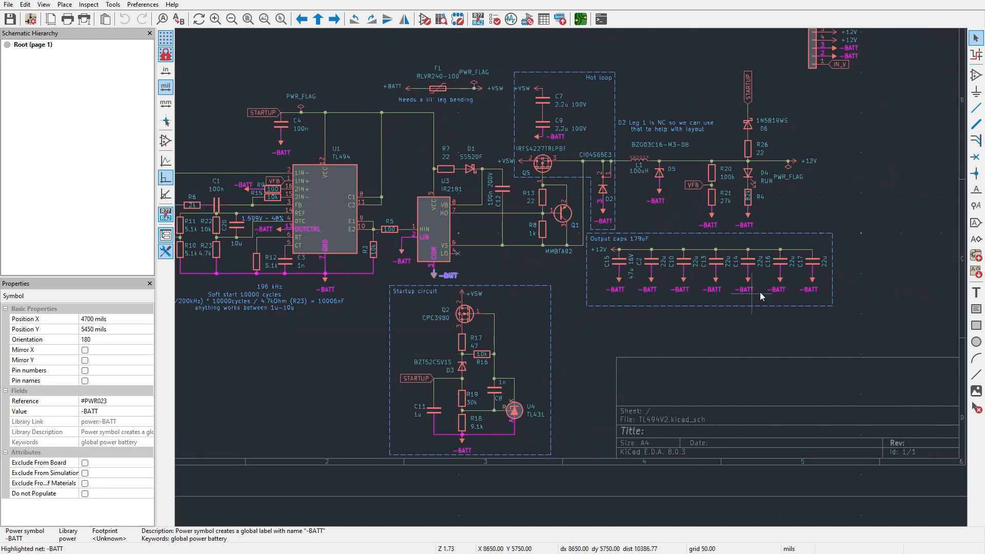
mouse_move(581, 279)
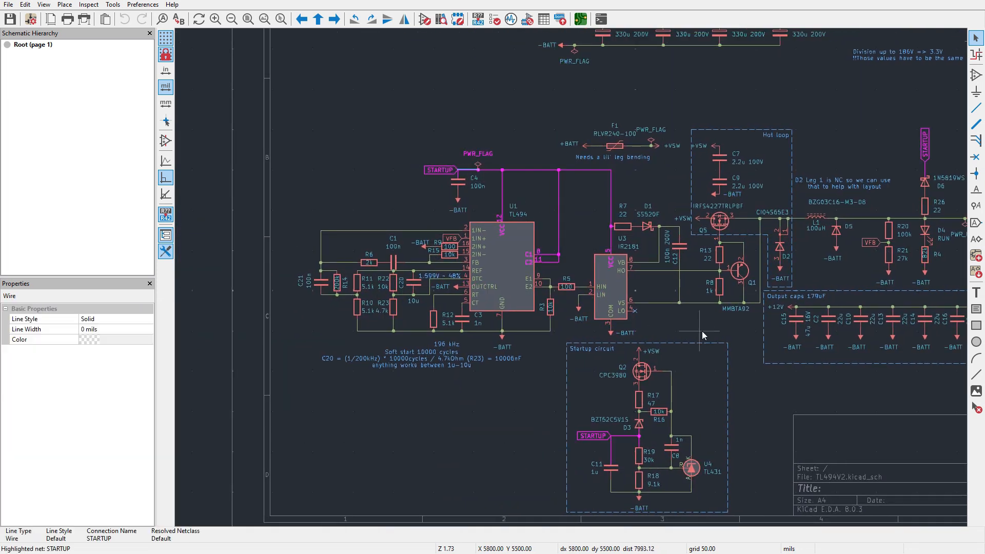
click(694, 328)
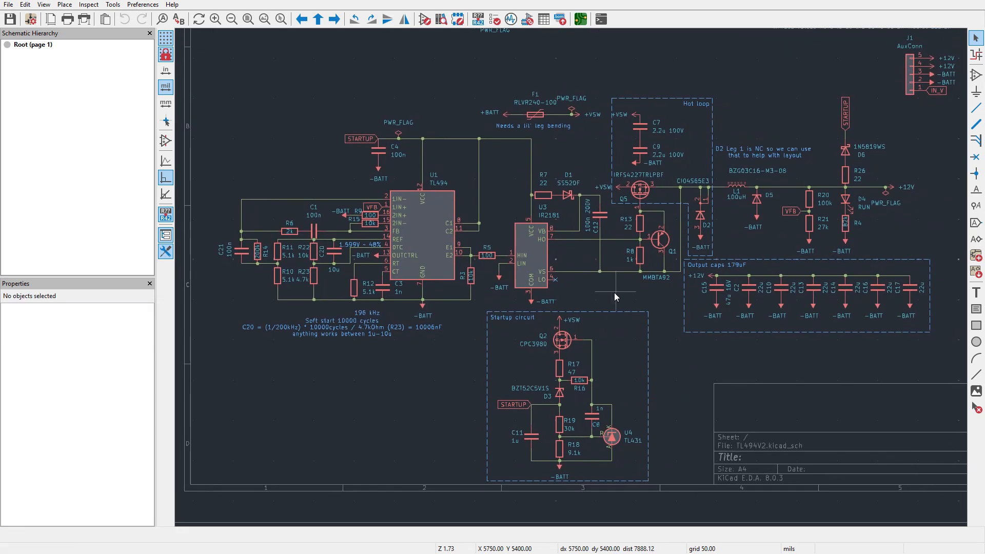
mouse_move(223, 145)
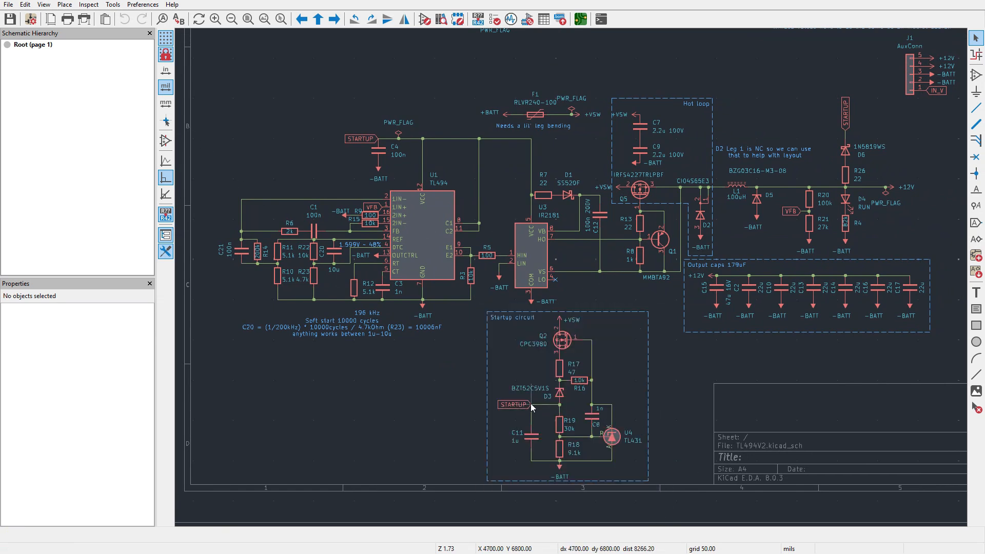
click(514, 404)
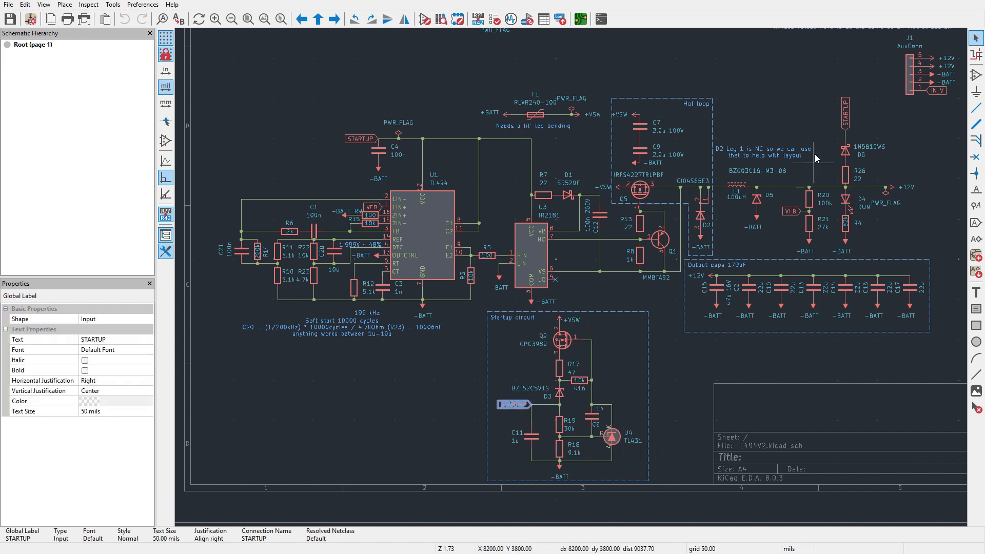
mouse_move(382, 201)
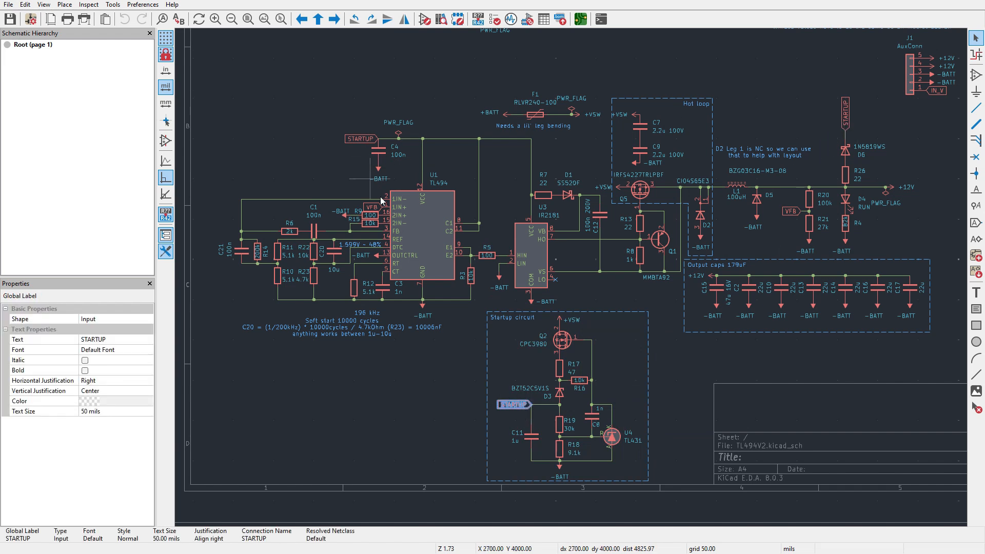
mouse_move(518, 411)
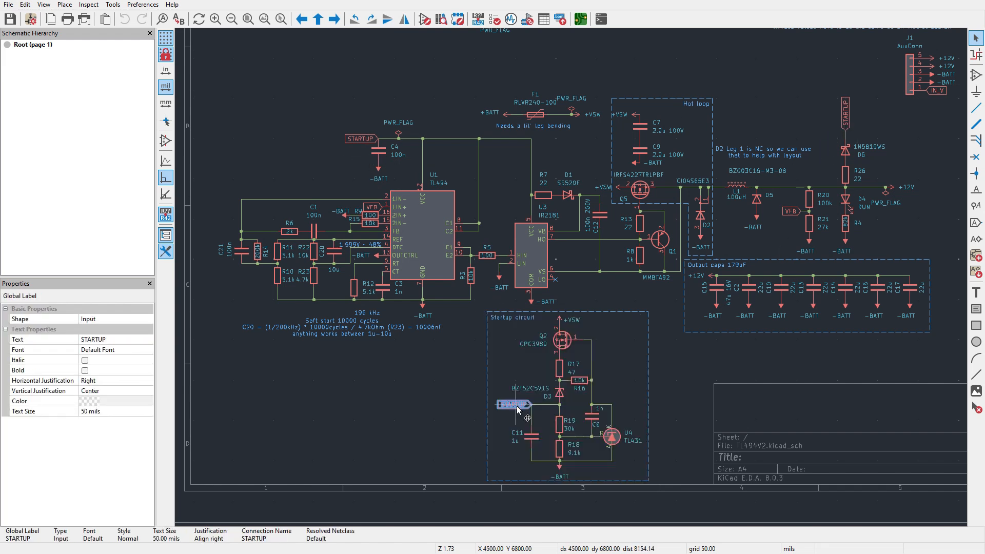
click(513, 404)
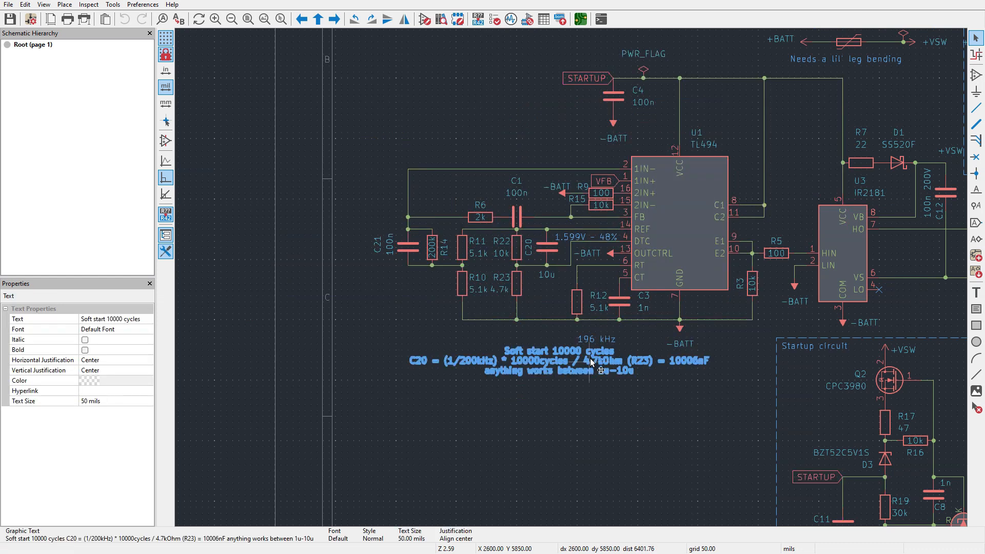
click(590, 237)
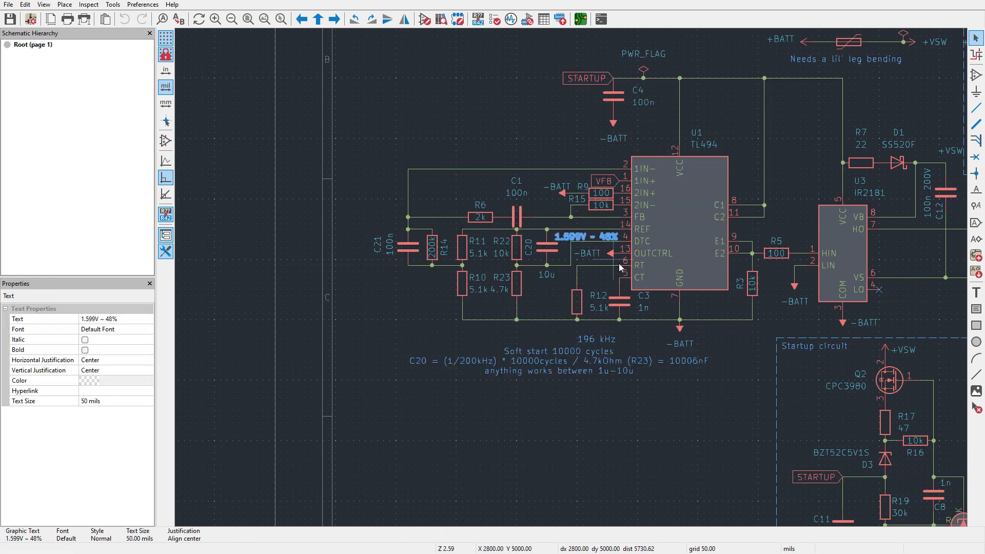
click(665, 390)
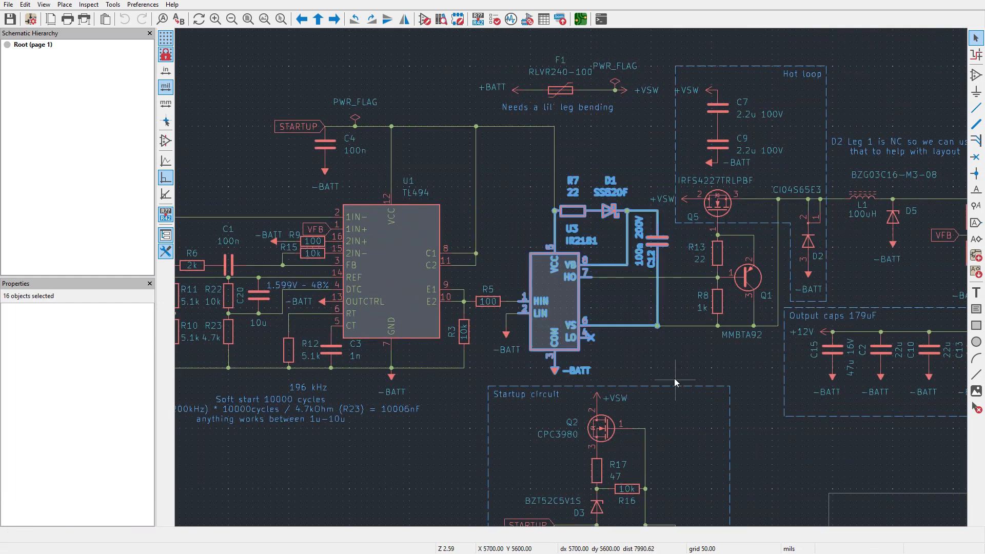
click(675, 382)
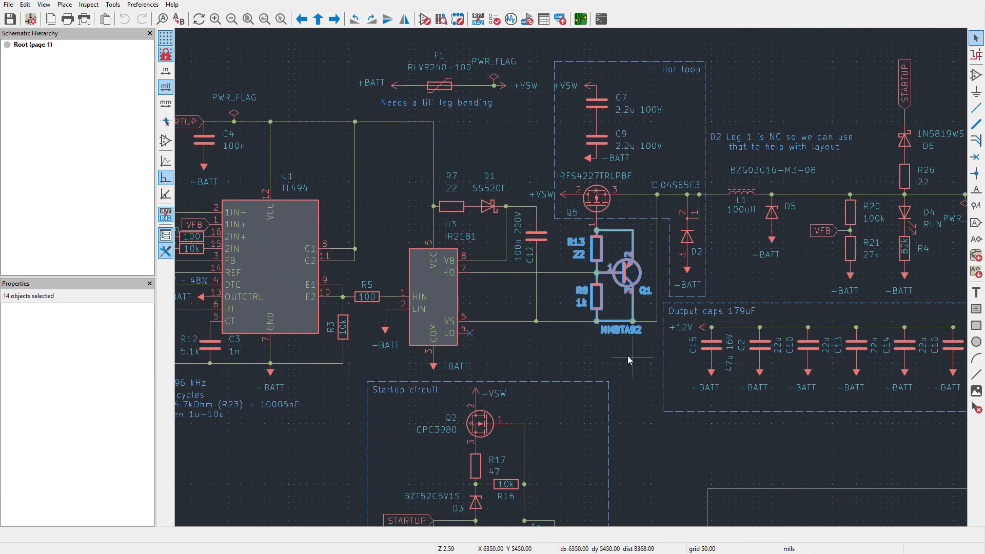
click(624, 360)
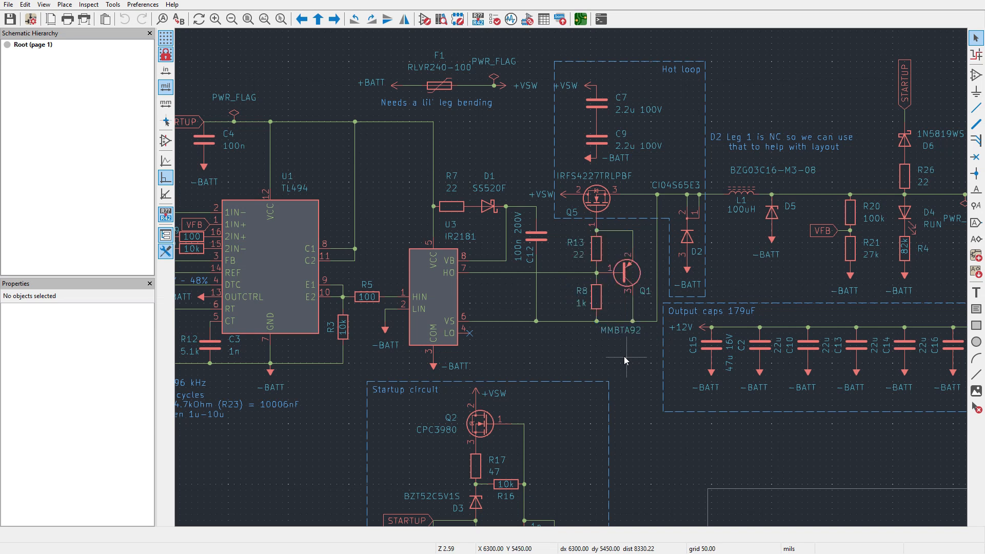
click(626, 286)
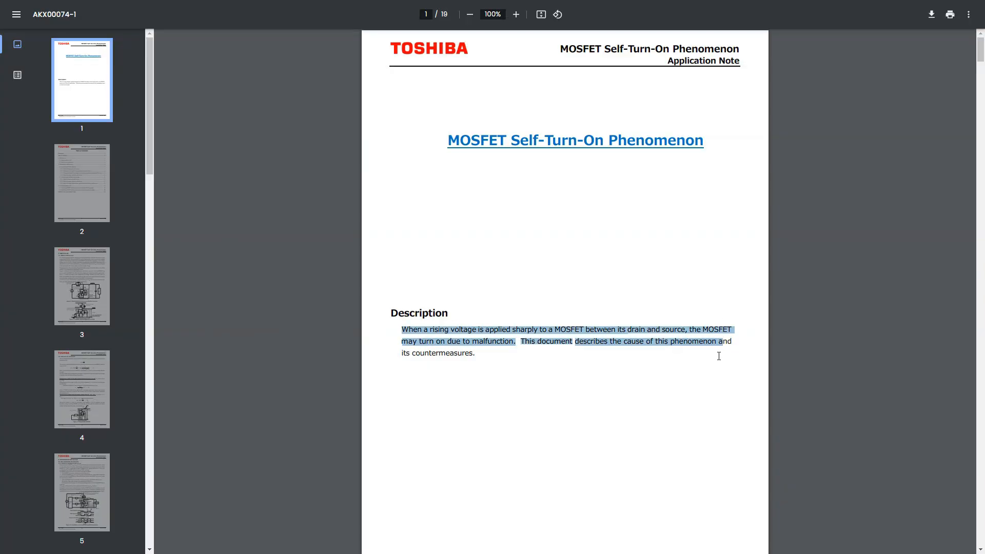
- Deselect the highlighted Self-Turn-On description text in the Toshiba application note
click(405, 328)
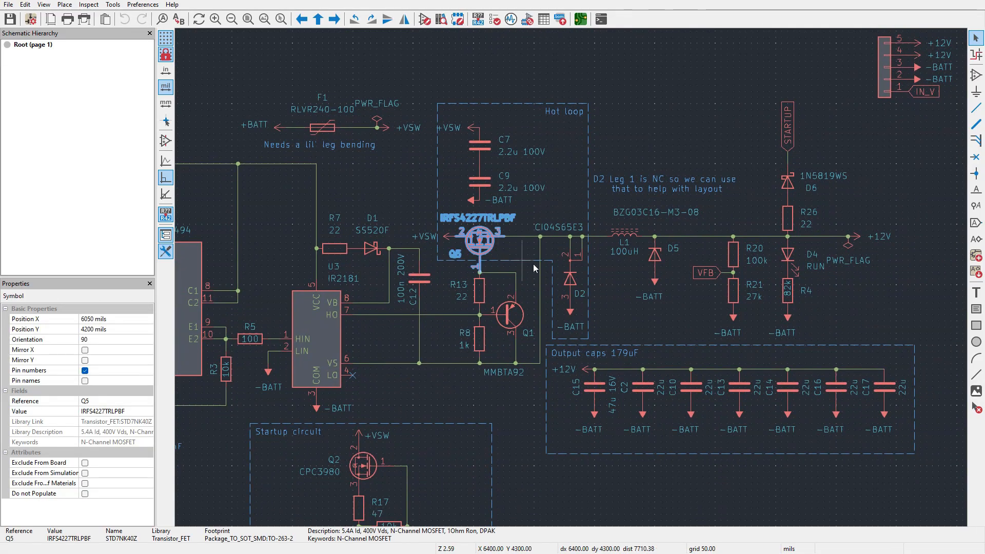
- Inspect hot-loop capacitor C7, then deselect and zoom out to the whole schematic
click(477, 146)
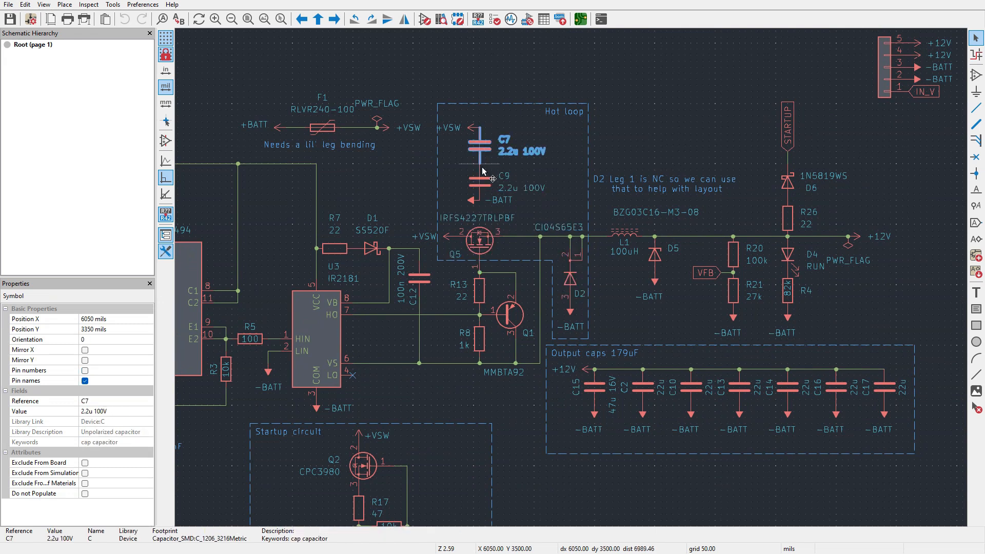
click(567, 111)
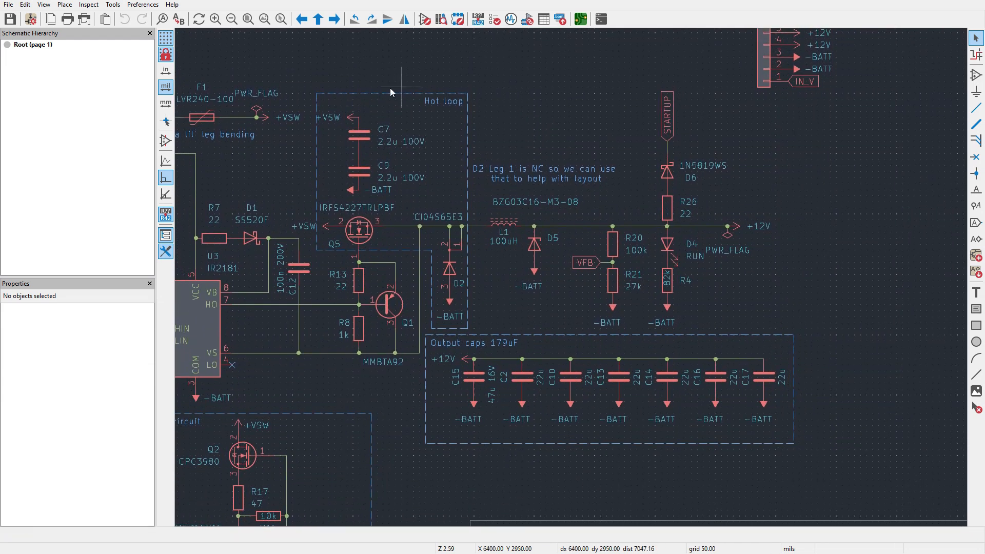
scroll(down, 3)
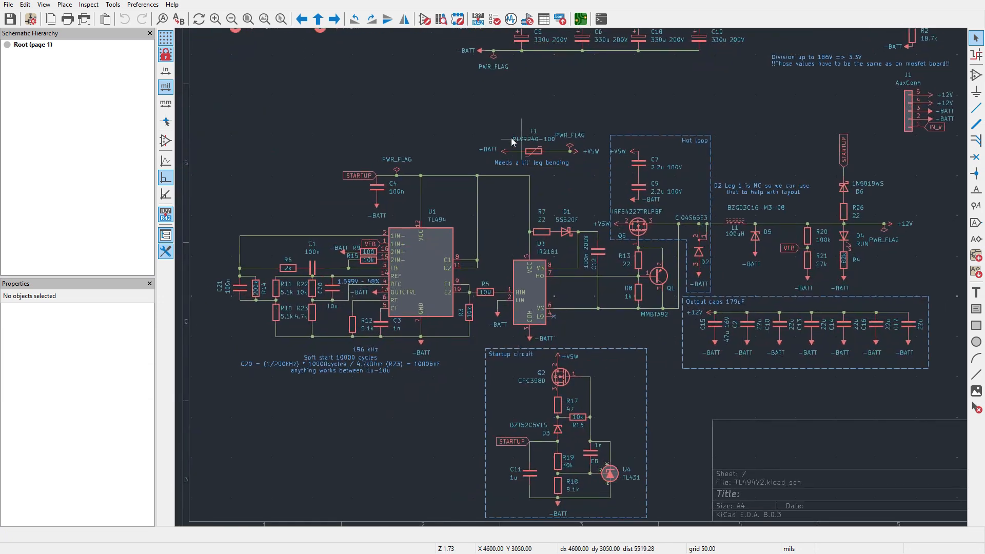
scroll(up, 3)
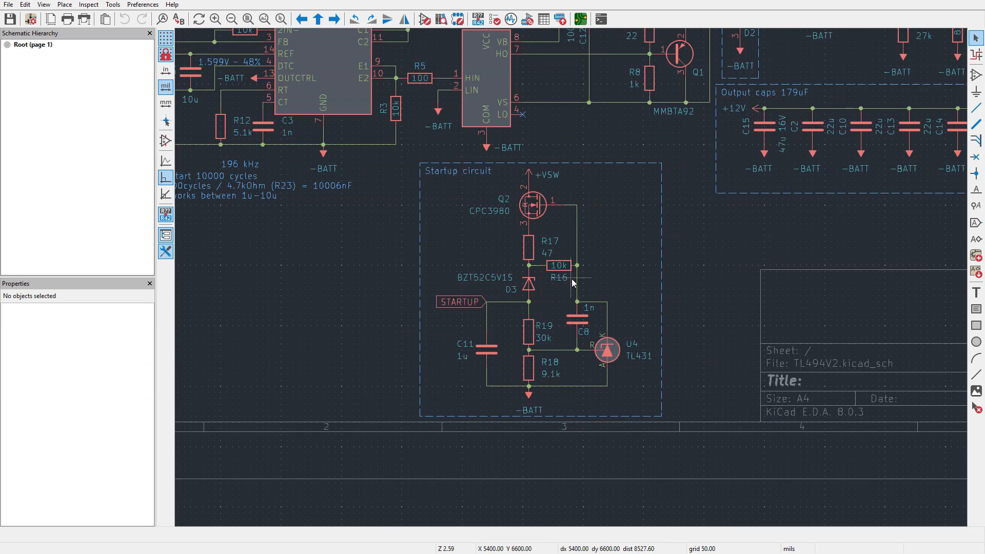
scroll(up, 3)
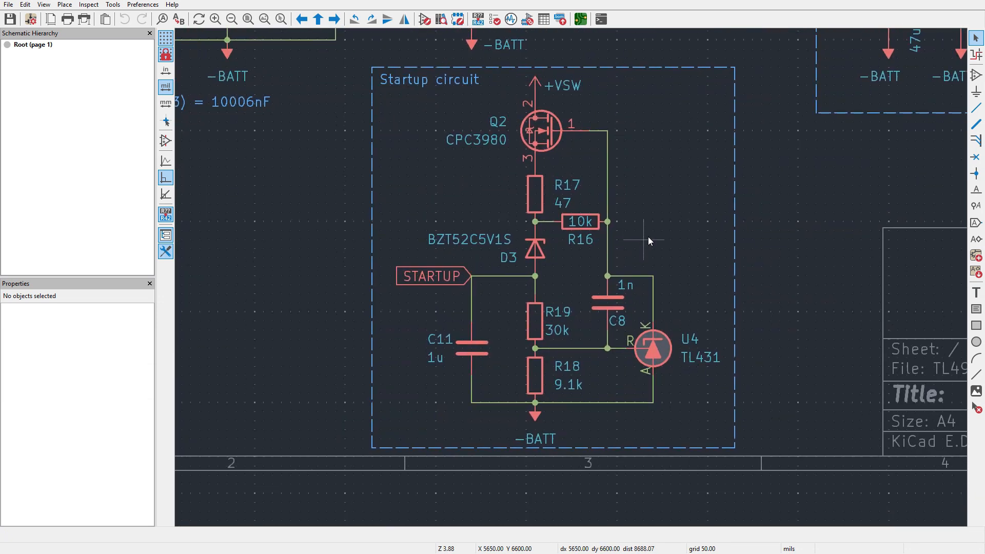
click(476, 140)
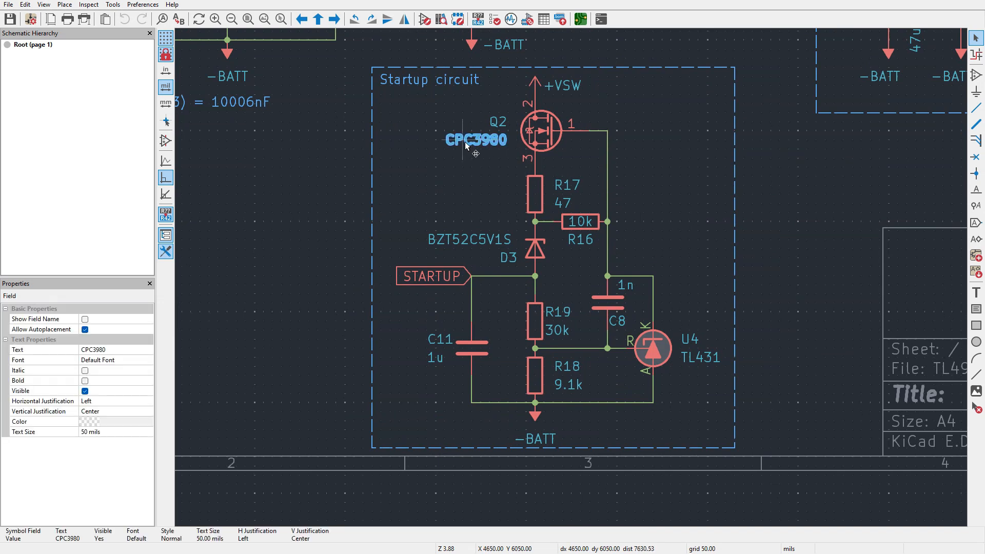
mouse_move(505, 154)
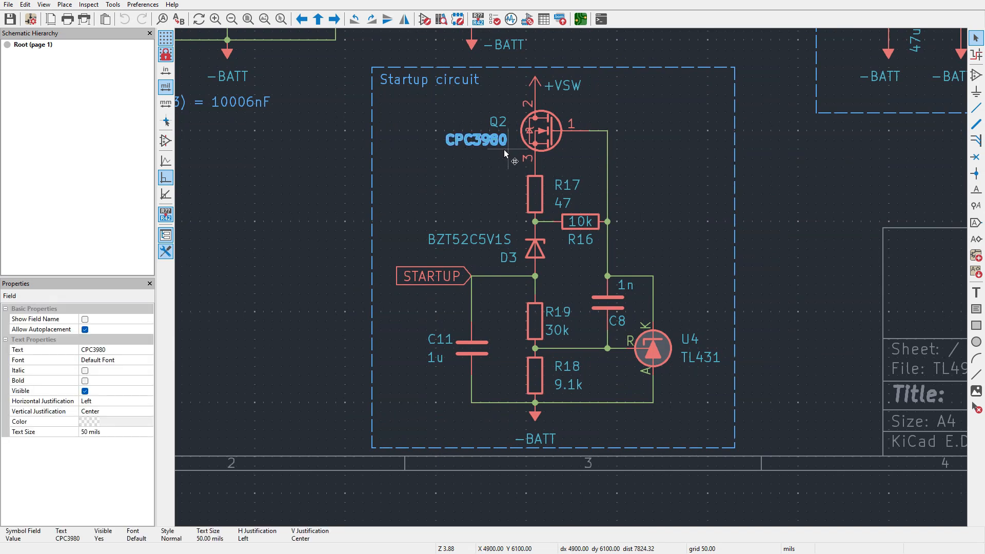
mouse_move(506, 187)
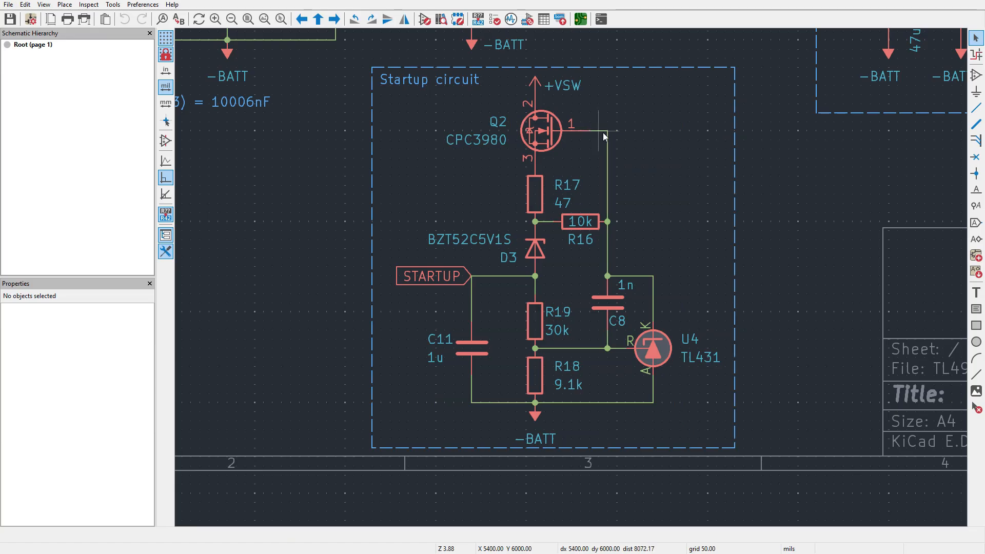
mouse_move(559, 141)
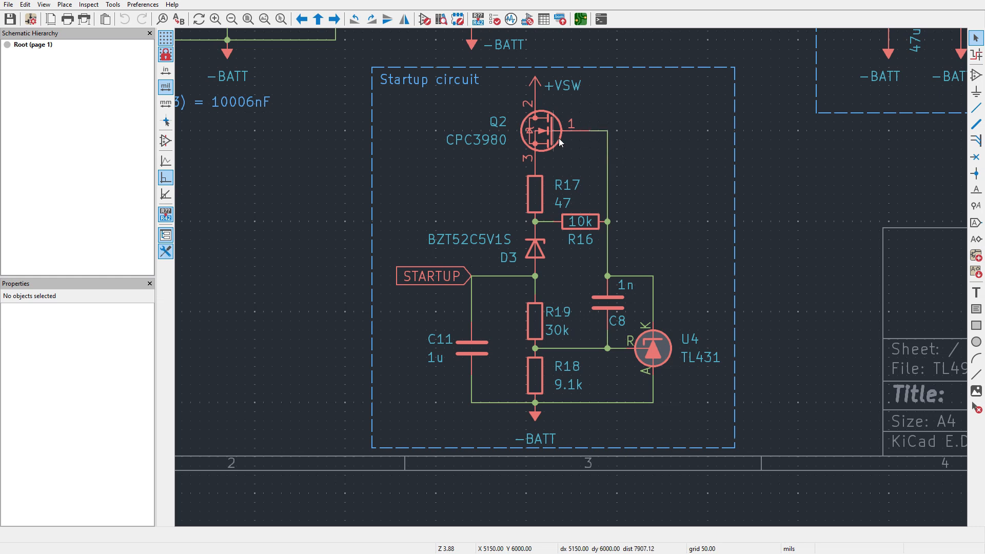
mouse_move(492, 278)
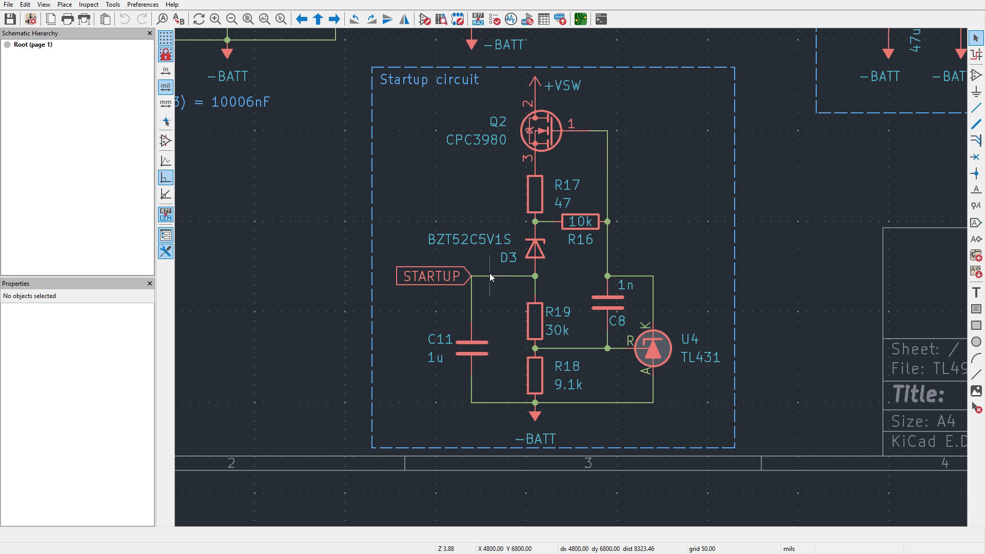
click(497, 275)
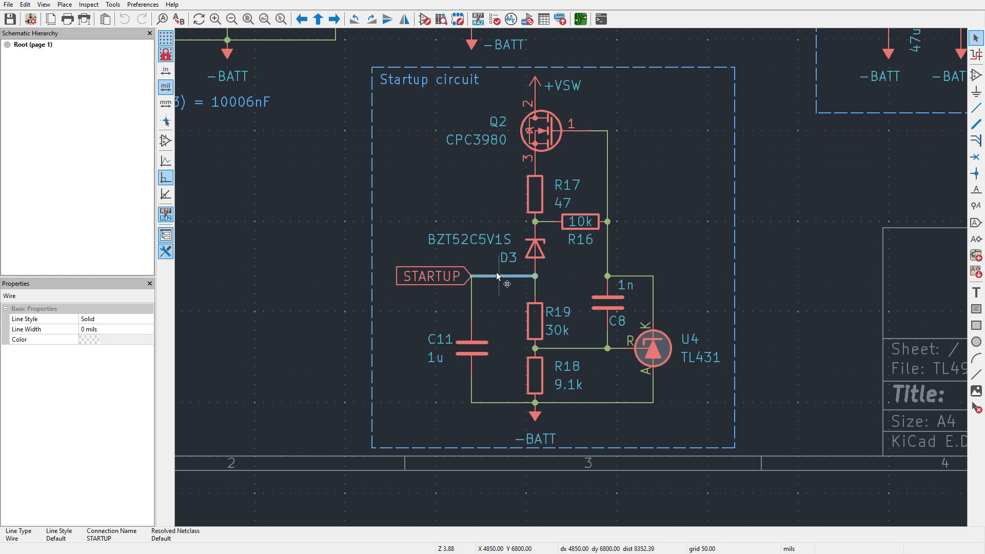
click(559, 85)
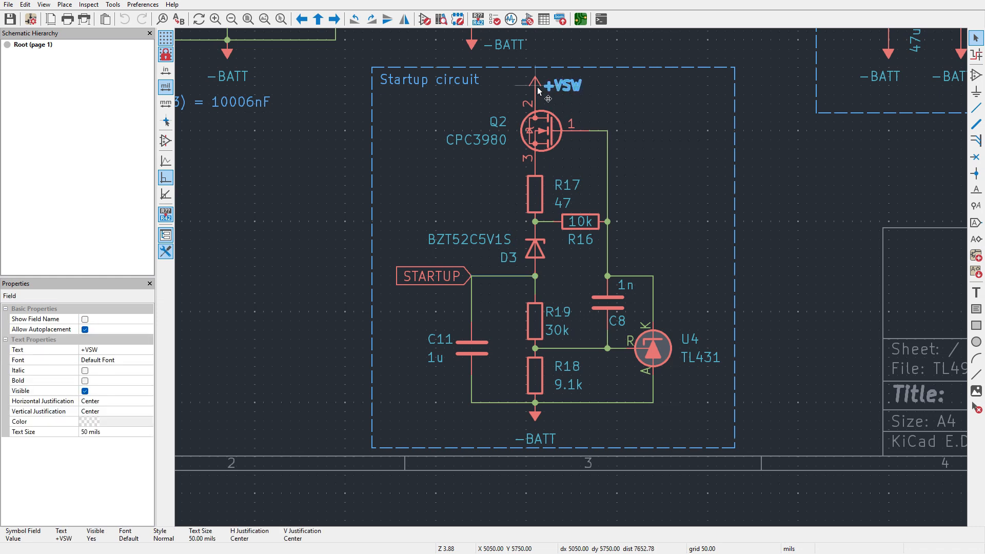
click(503, 276)
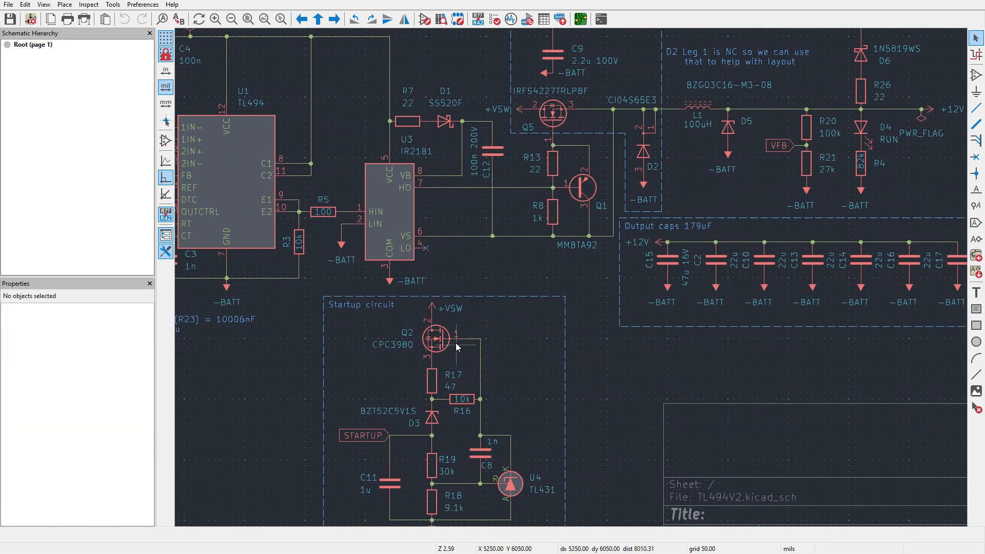
click(510, 483)
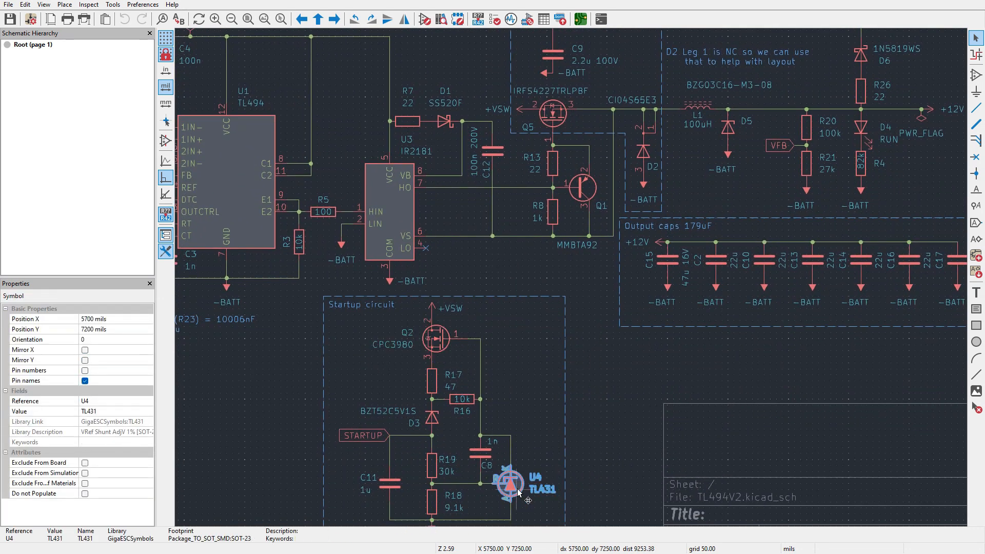
click(361, 305)
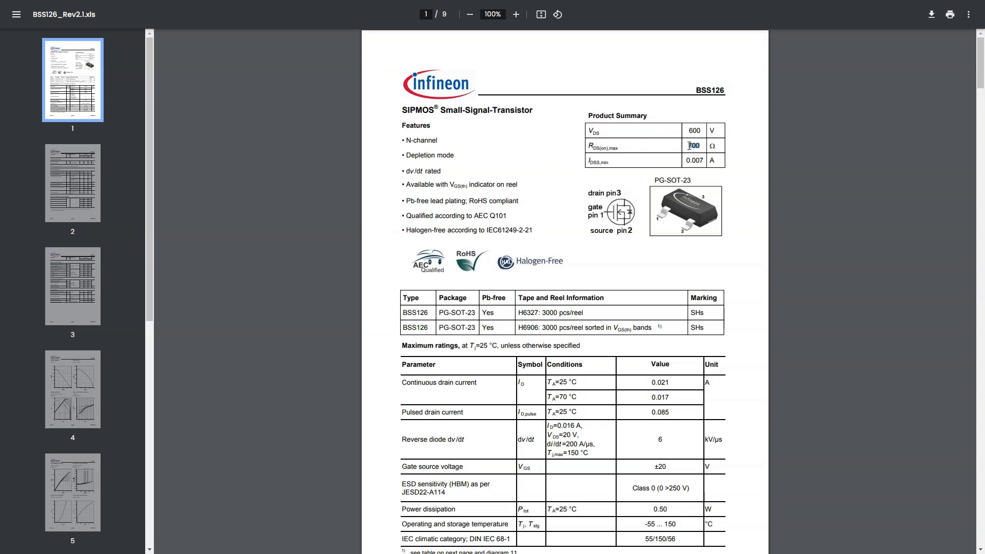
scroll(down, 3)
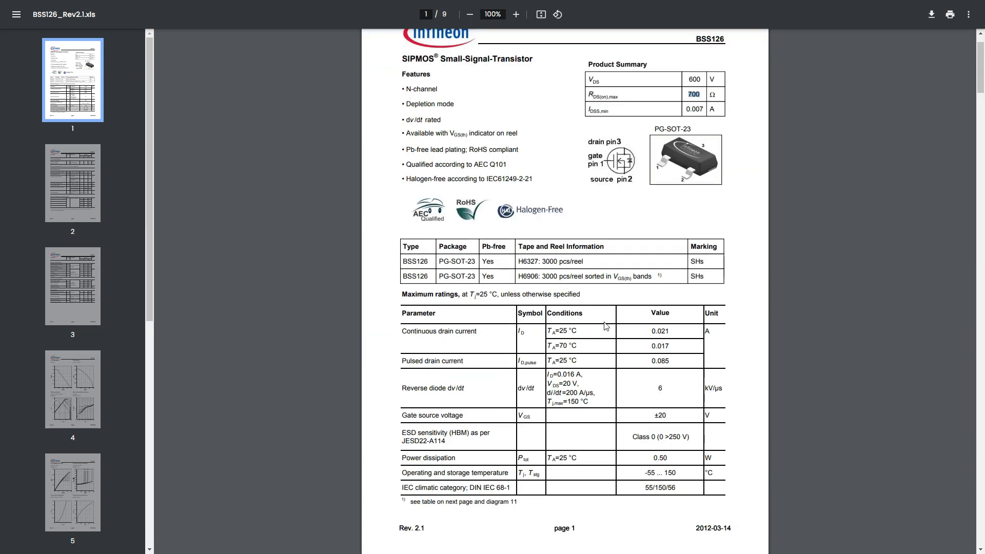
scroll(up, 3)
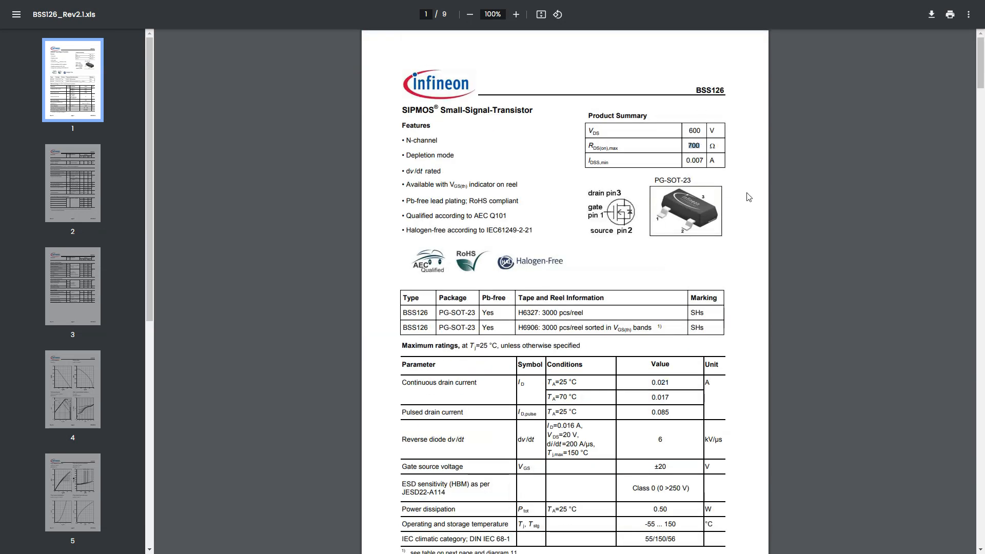
scroll(down, 3)
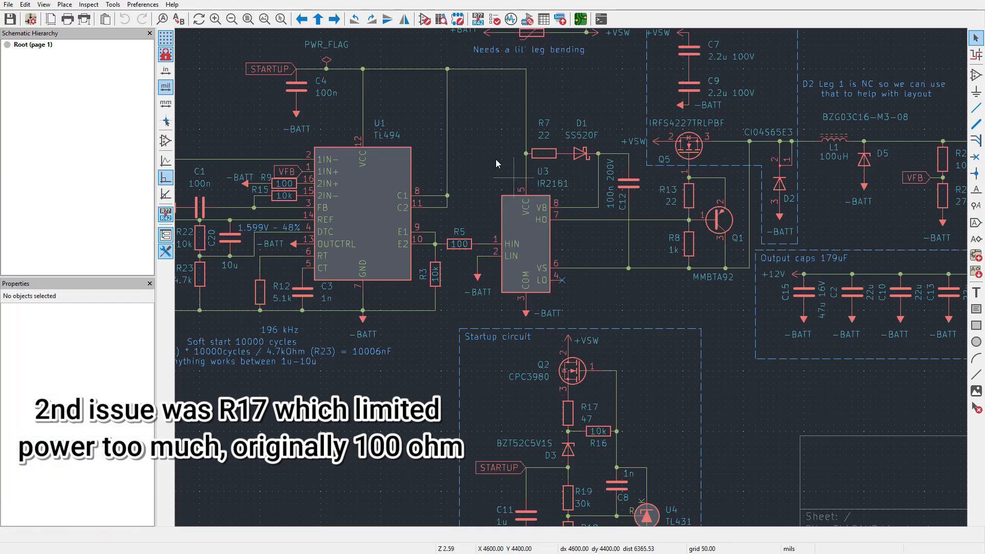
- Highlight the CPC3980 datasheet's 45Ω maximum on-resistance at 25°C line
click(446, 69)
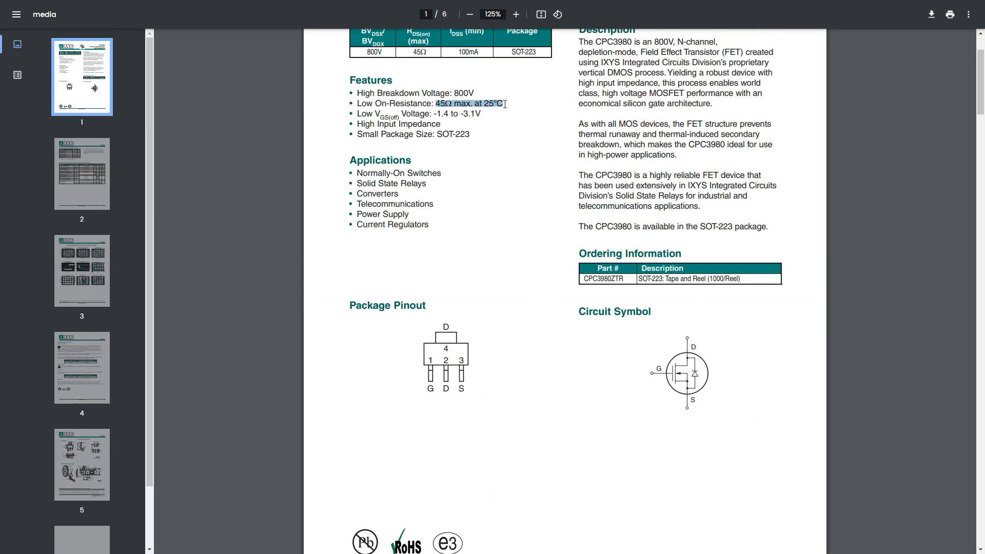
click(506, 130)
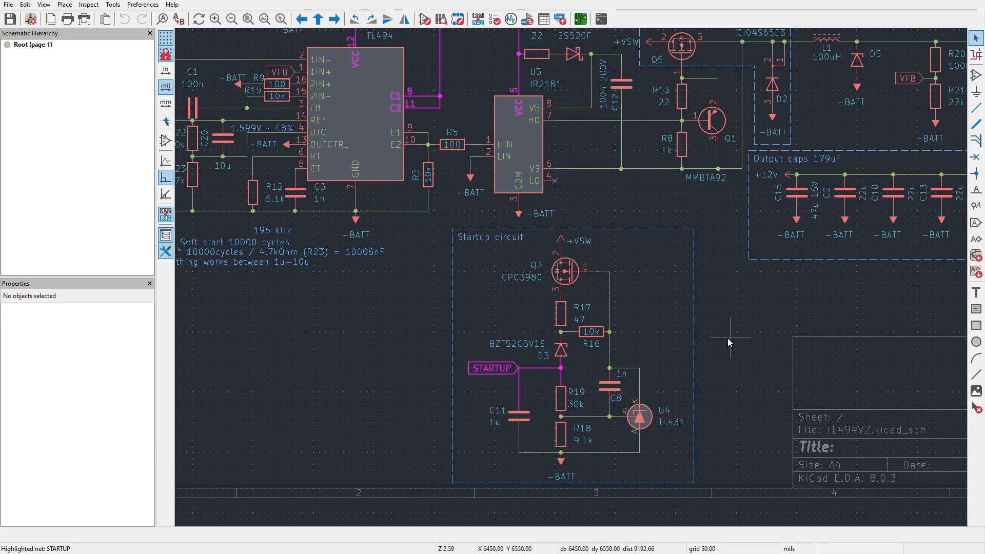
mouse_move(727, 334)
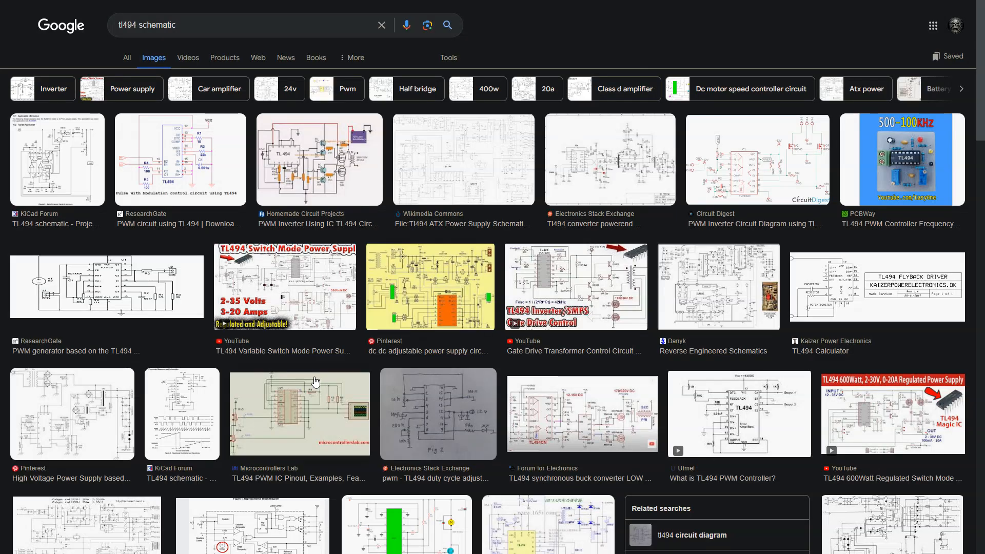
- Scroll down the ElectronicDesign PWM controller history article toward its TL494 mention
scroll(down, 3)
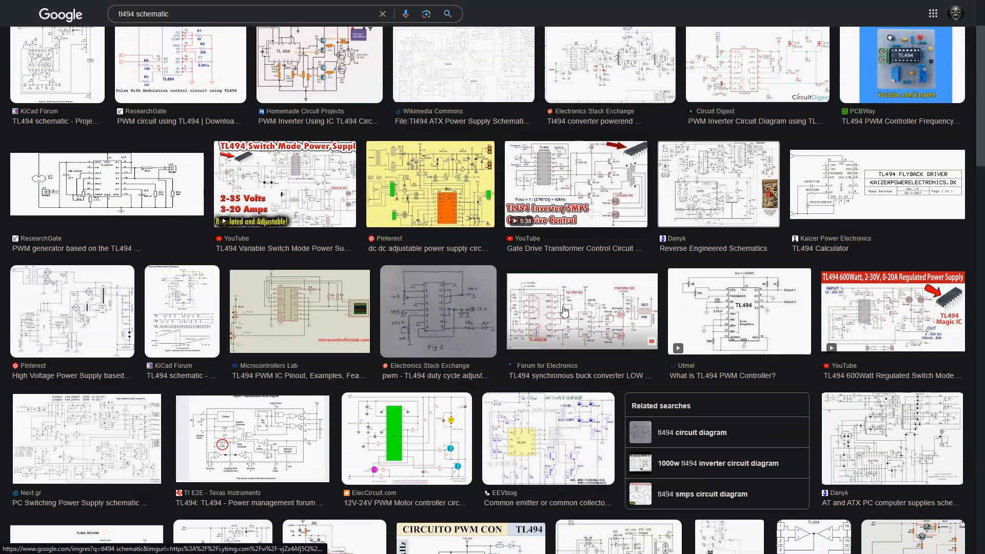
scroll(down, 3)
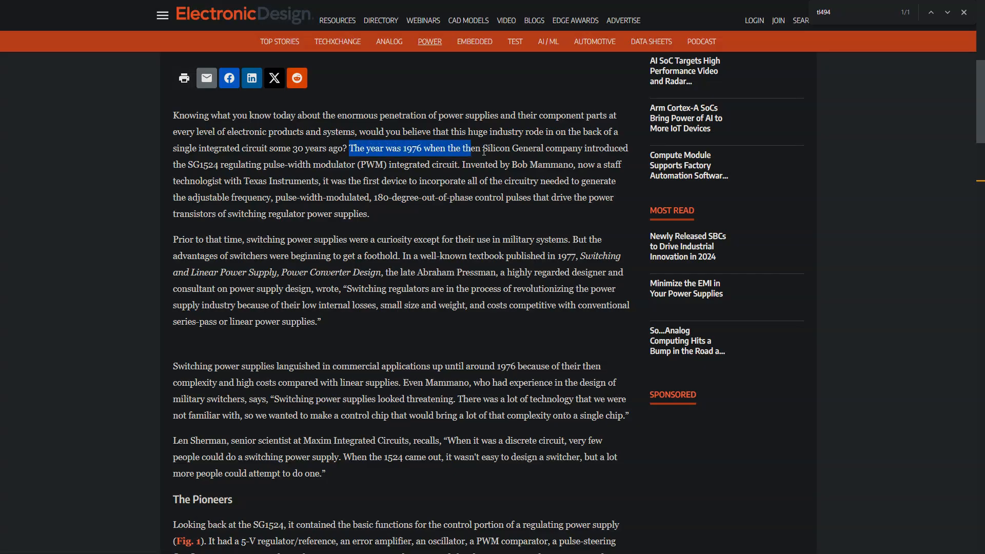
scroll(down, 3)
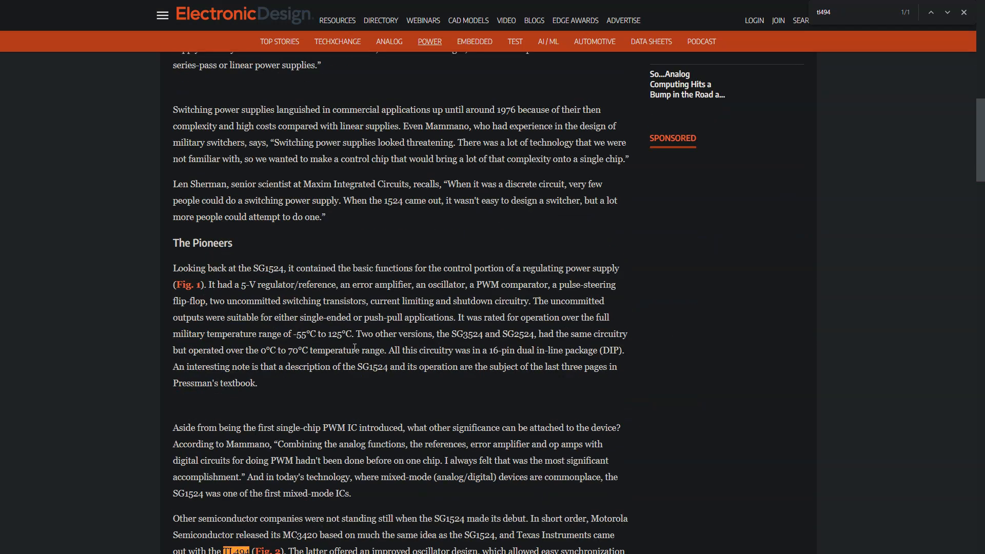
scroll(down, 3)
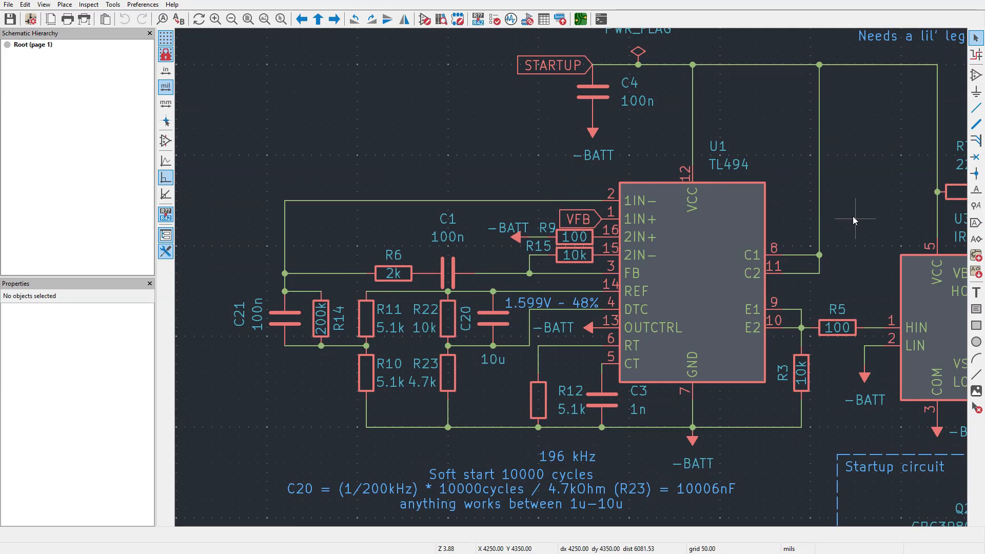
mouse_move(790, 254)
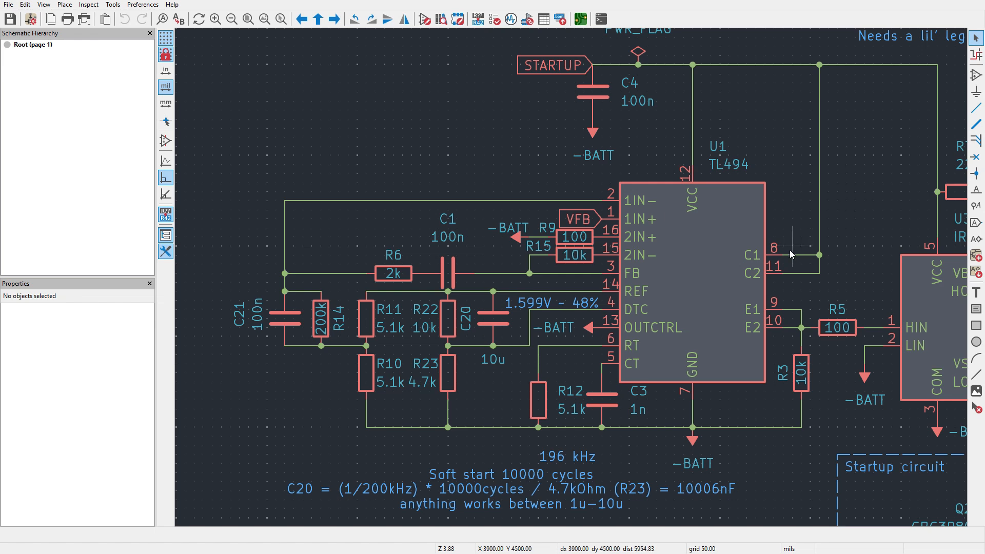
click(794, 255)
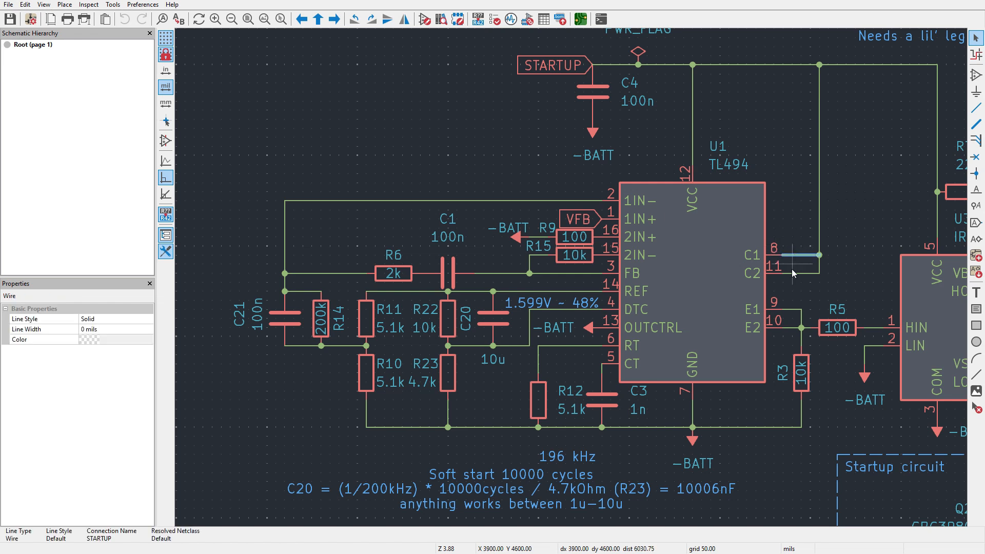
mouse_move(793, 331)
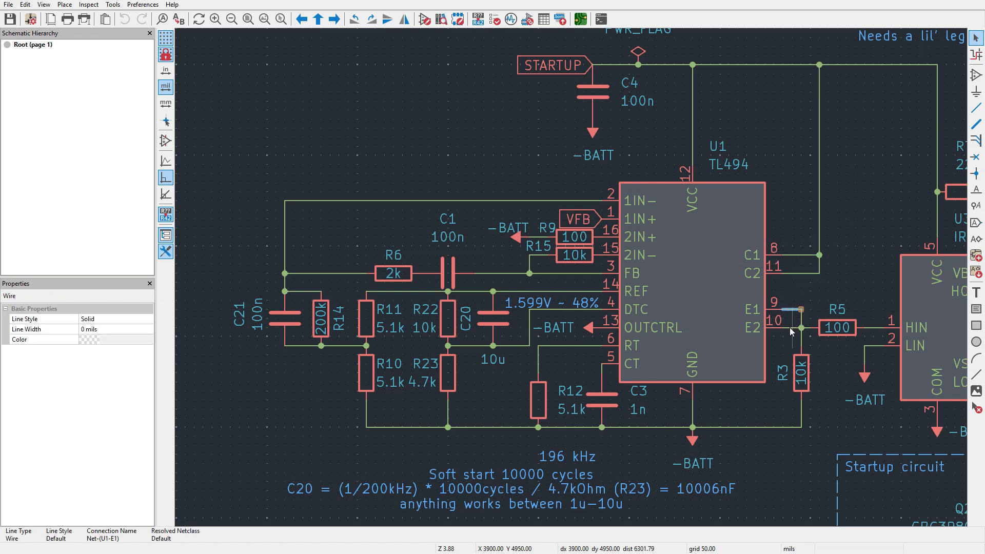
click(820, 299)
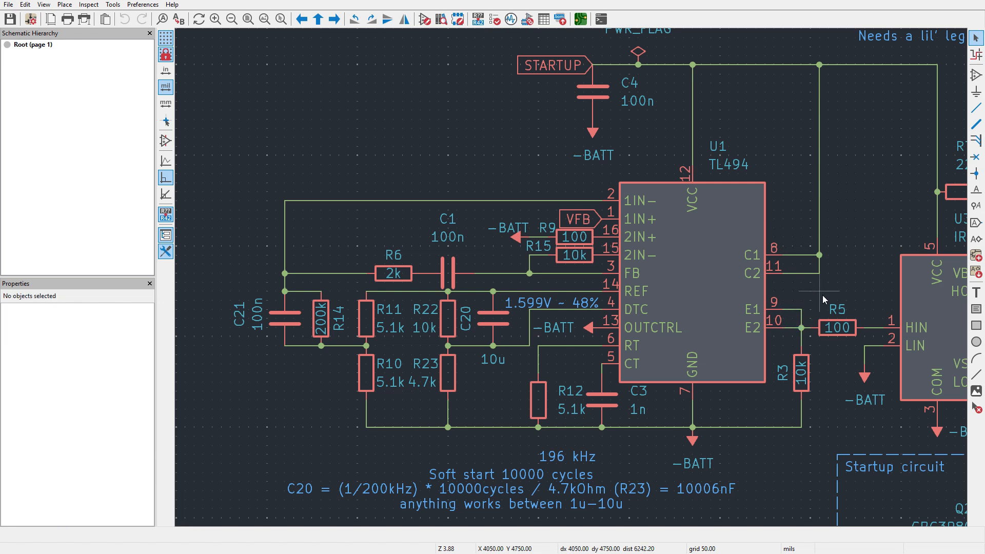
mouse_move(591, 204)
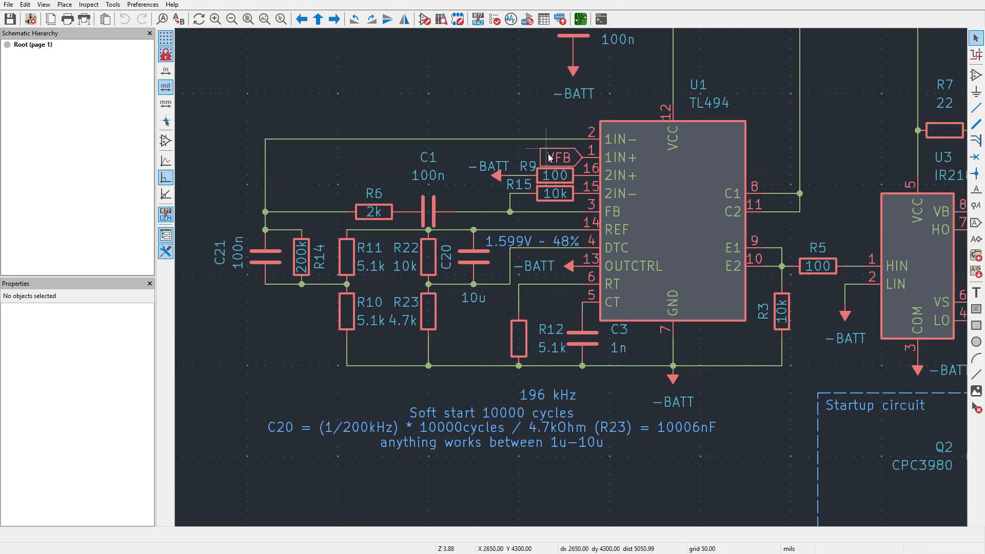
- Inspect the TL494 CT timing pin and the 196 kHz frequency note
click(609, 302)
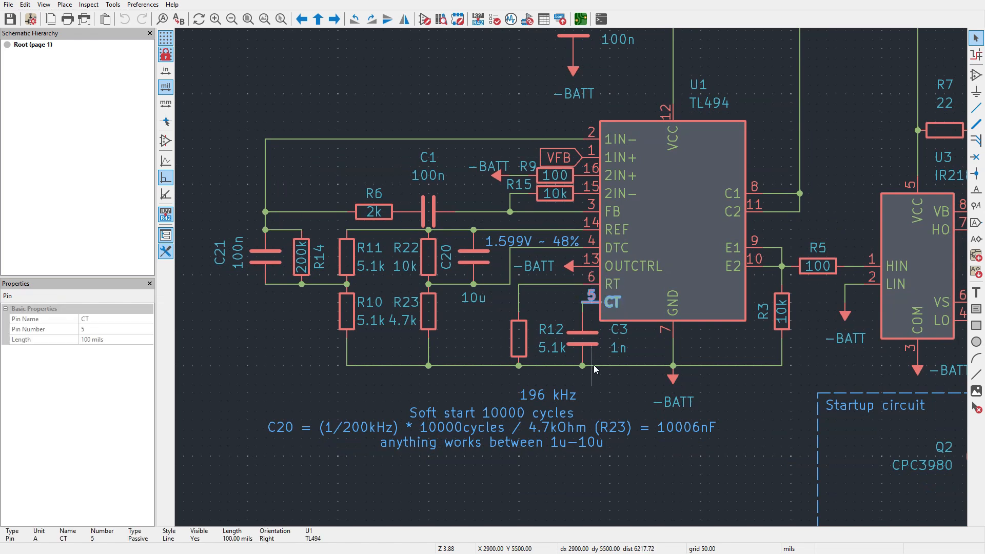
click(546, 393)
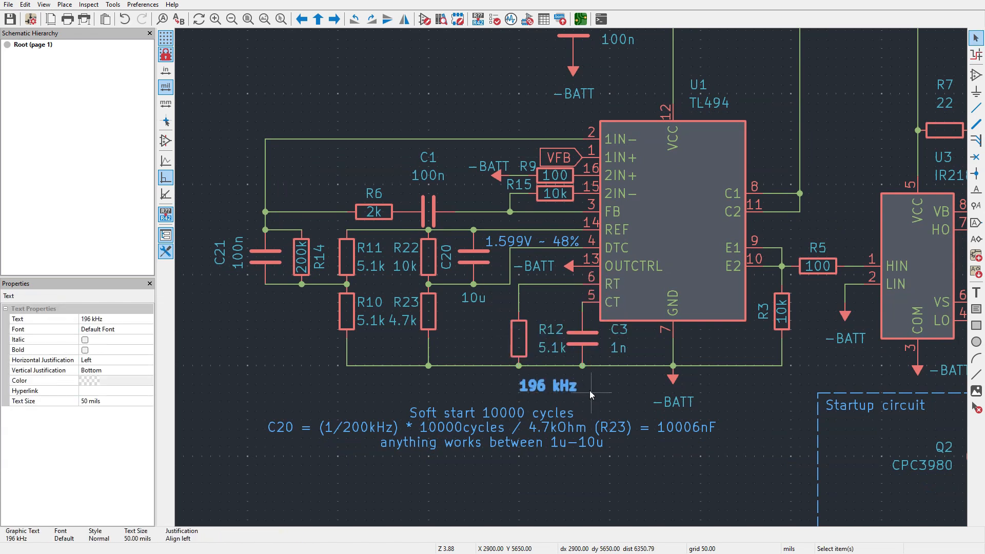
click(589, 391)
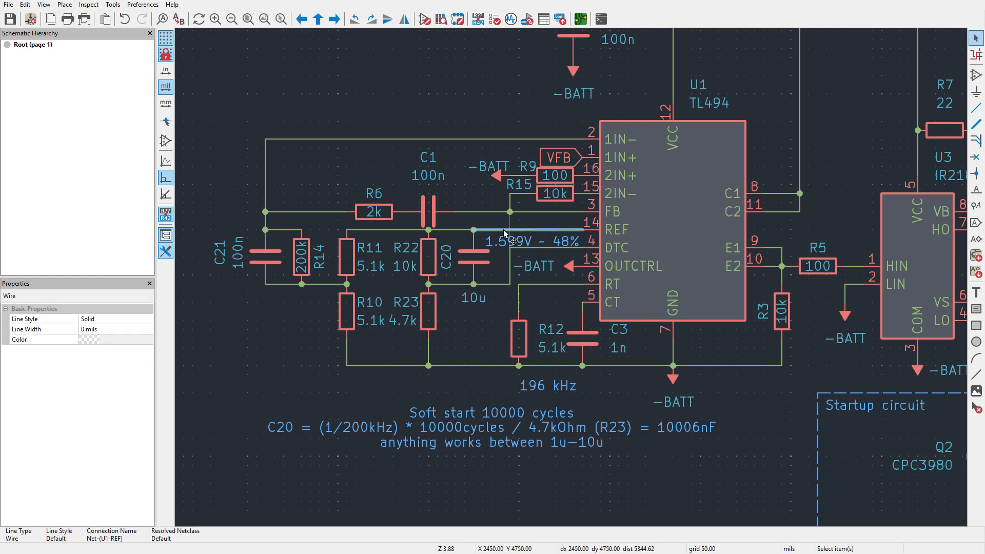
- Highlight the TL494 REF net and inspect R22 and the R14/R10 divider wire
click(511, 227)
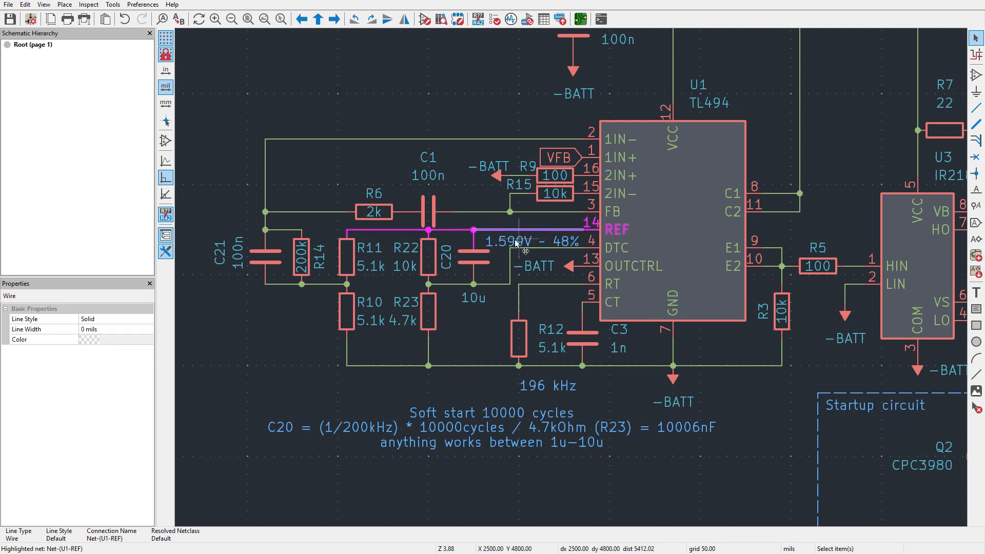
click(429, 258)
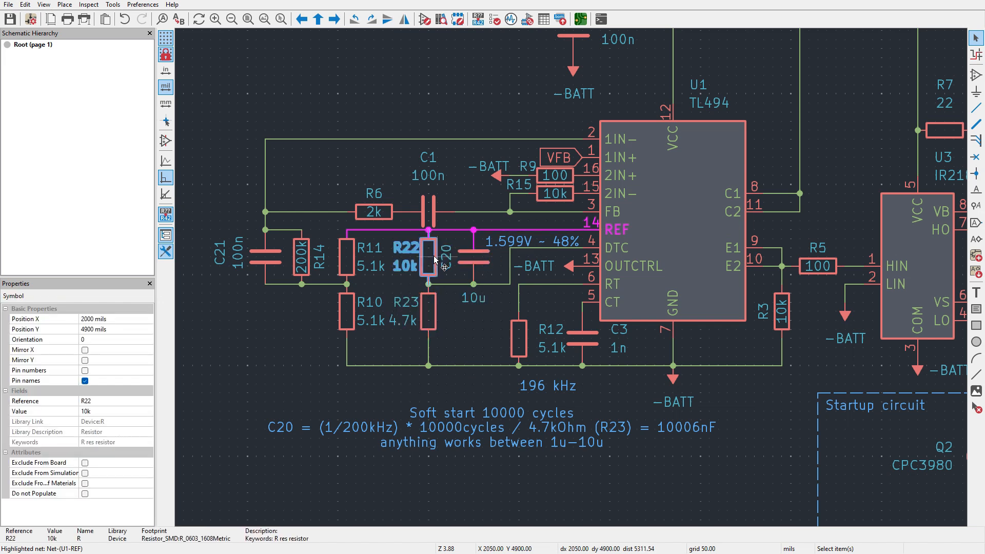
click(533, 240)
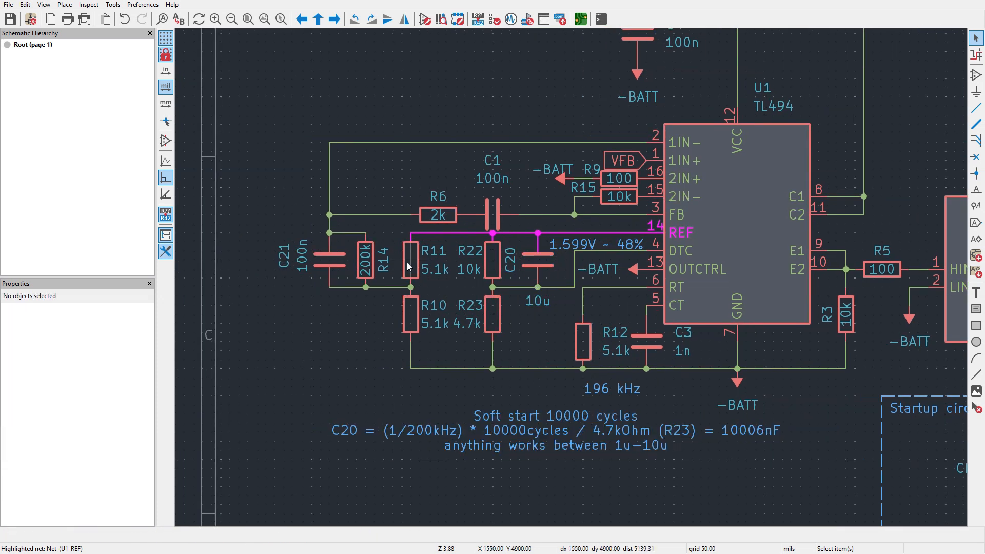
click(390, 287)
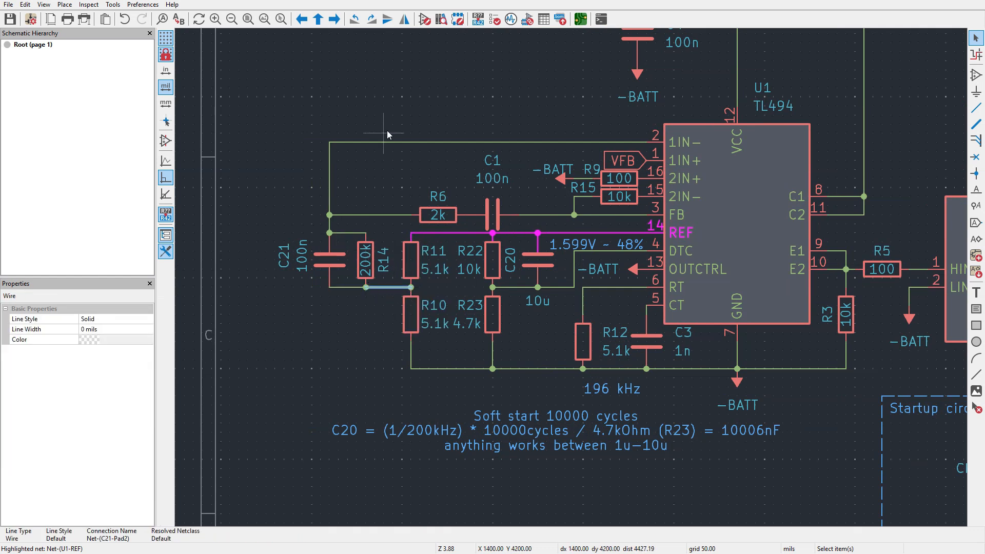
mouse_move(371, 295)
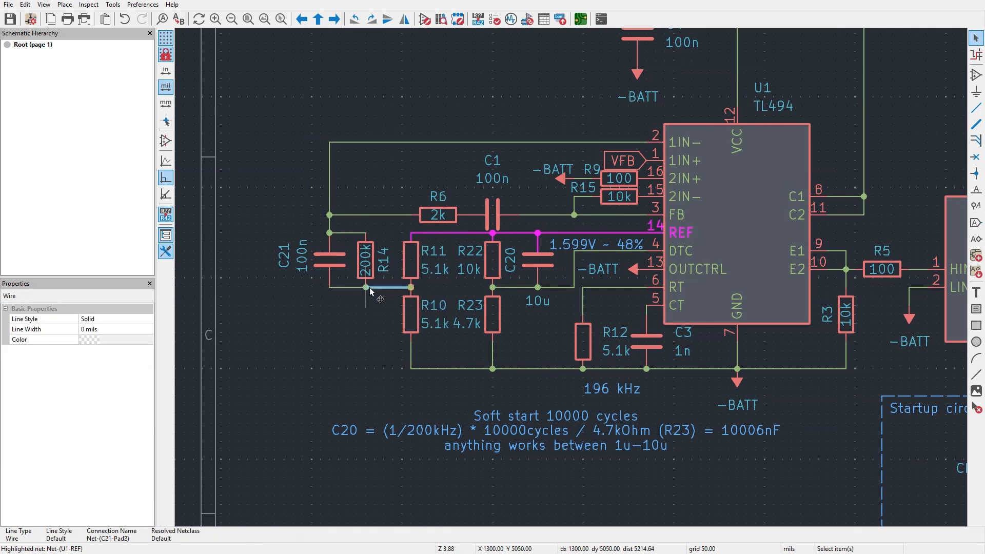
click(371, 144)
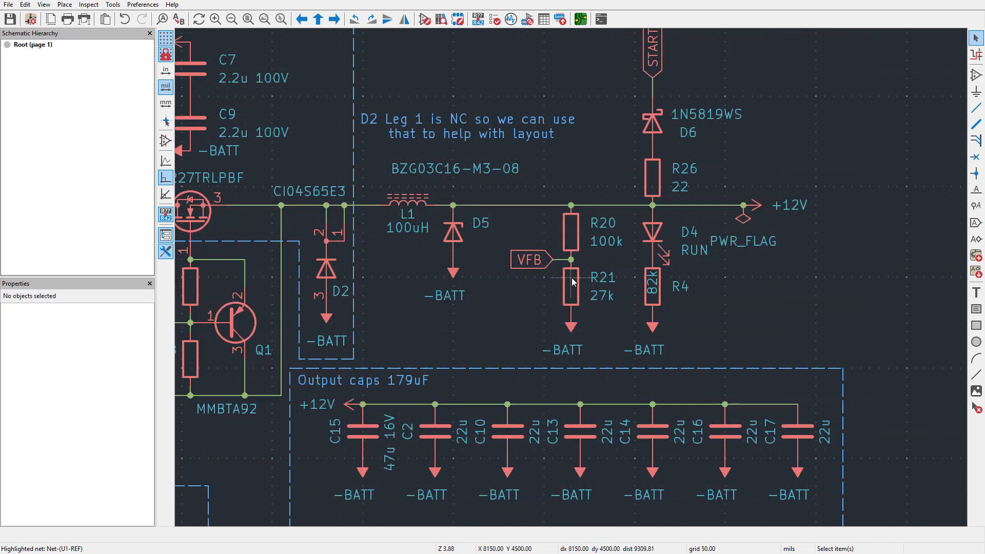
click(571, 283)
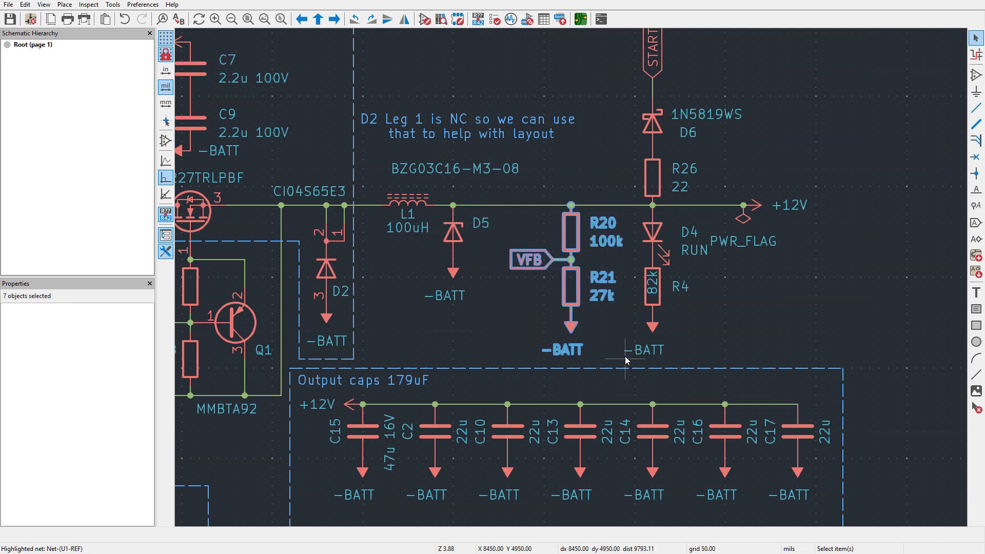
scroll(down, 3)
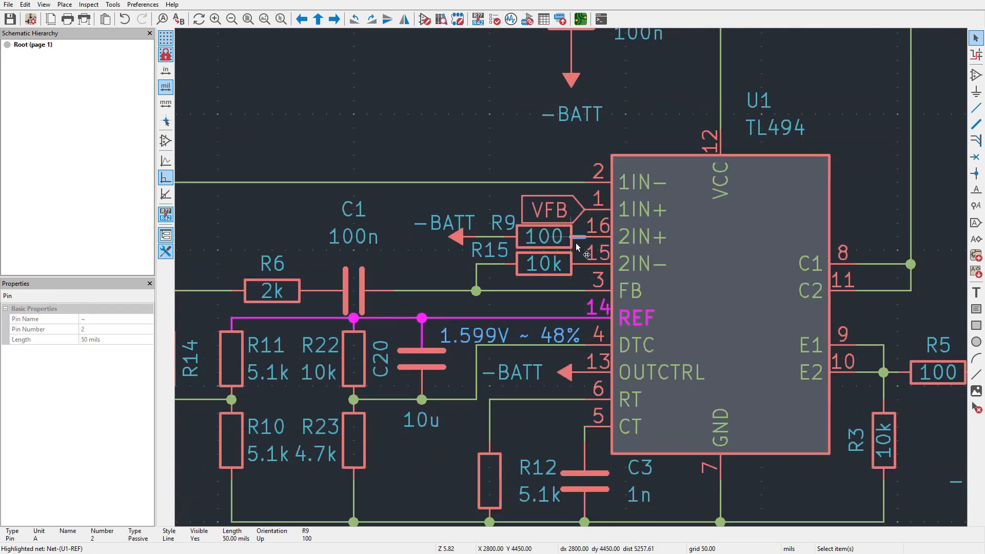
click(640, 237)
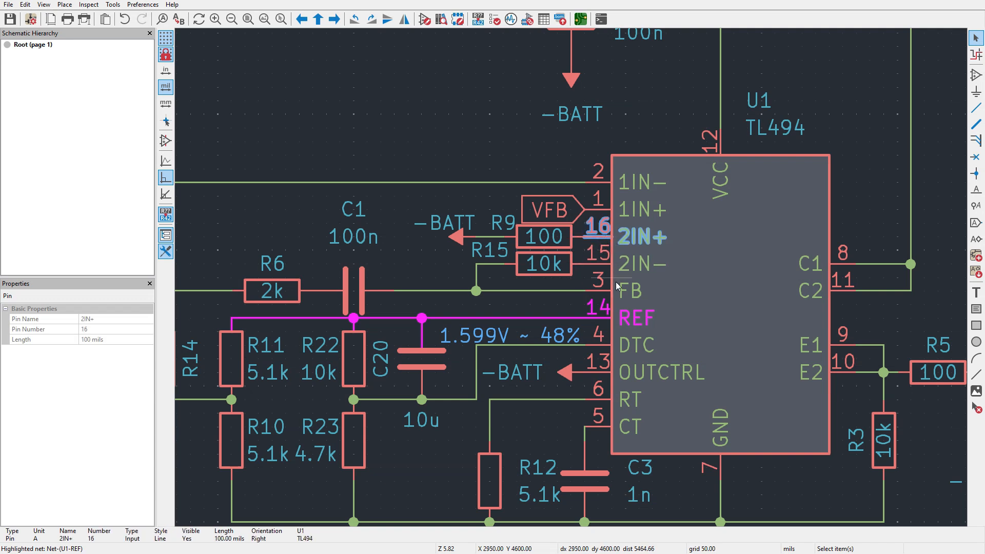
scroll(down, 3)
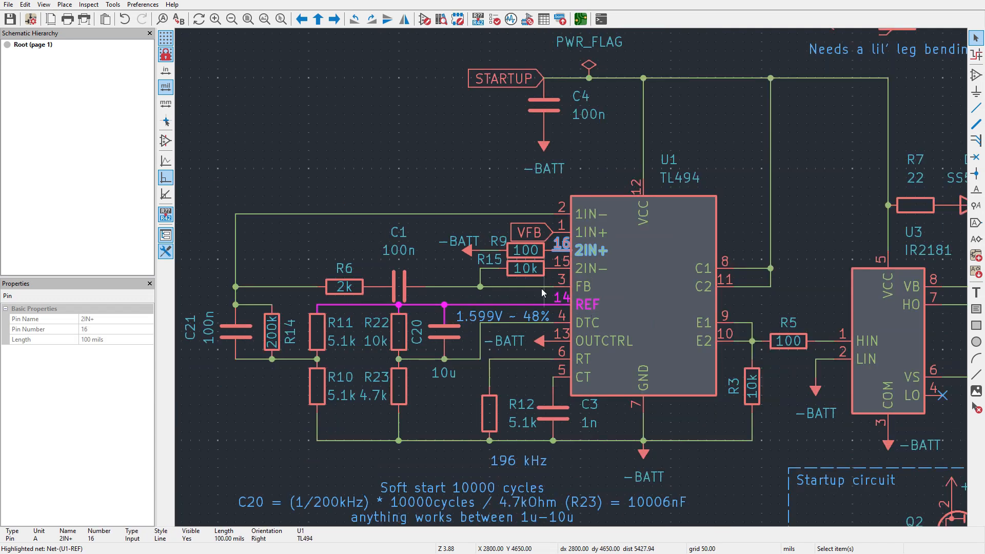
click(524, 287)
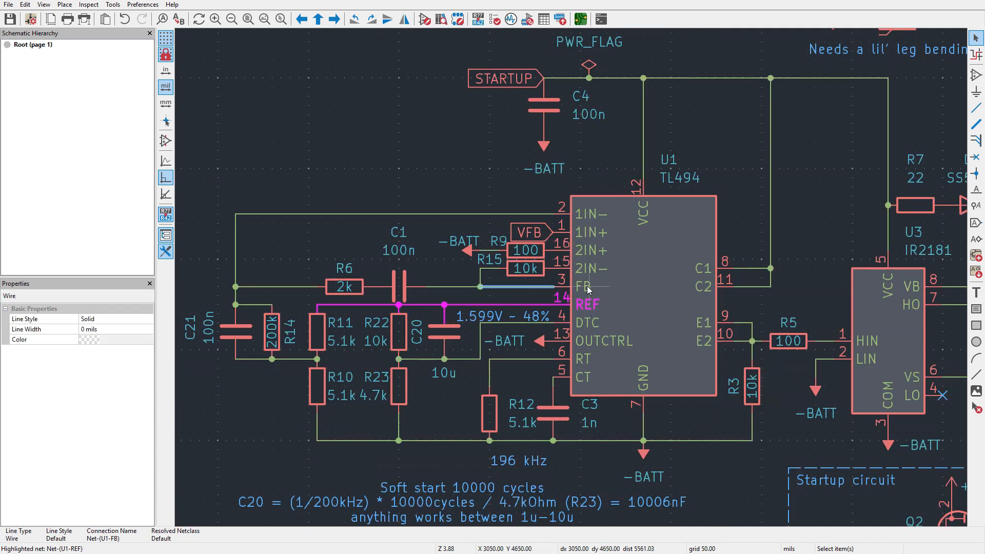
mouse_move(401, 292)
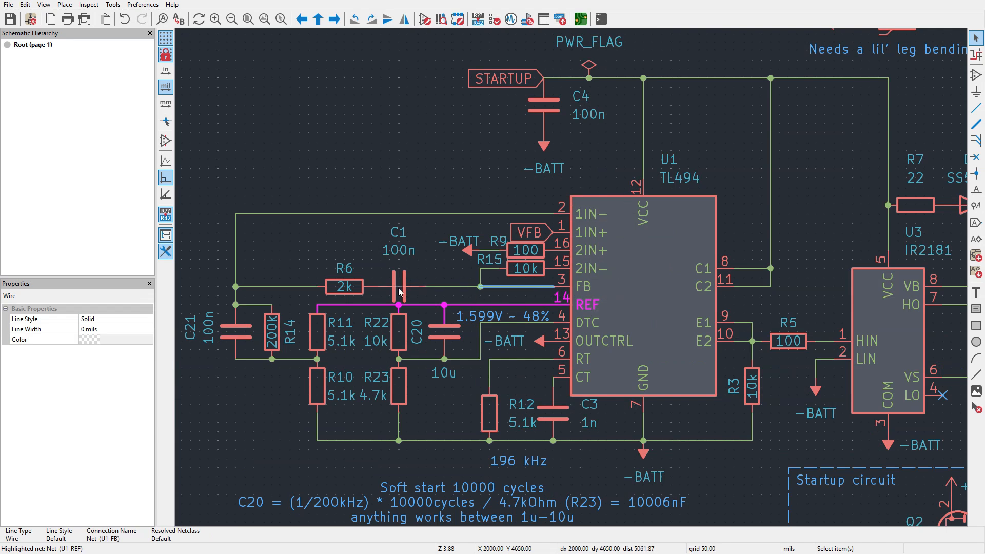
click(514, 216)
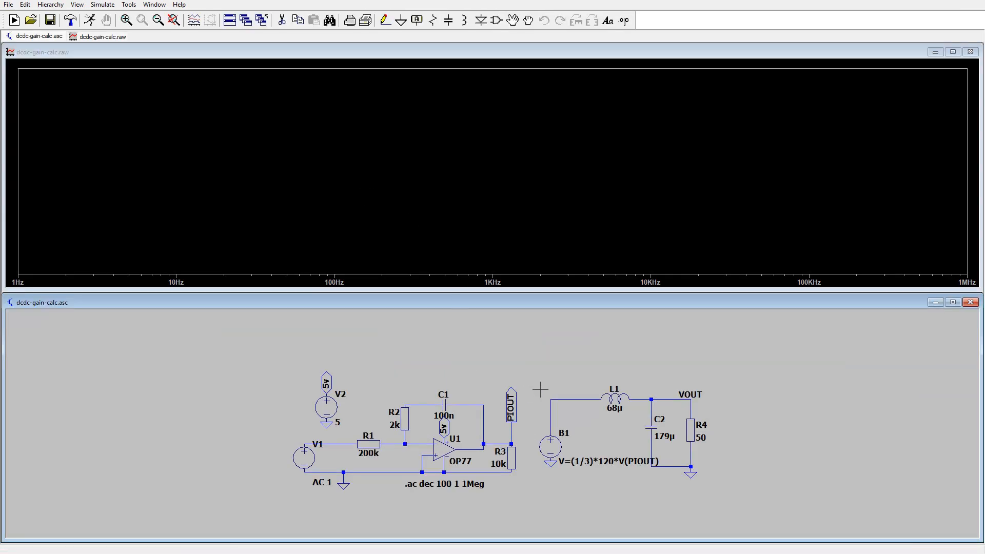
- Plot the V(VOUT) gain and phase response of the AC sweep
click(688, 394)
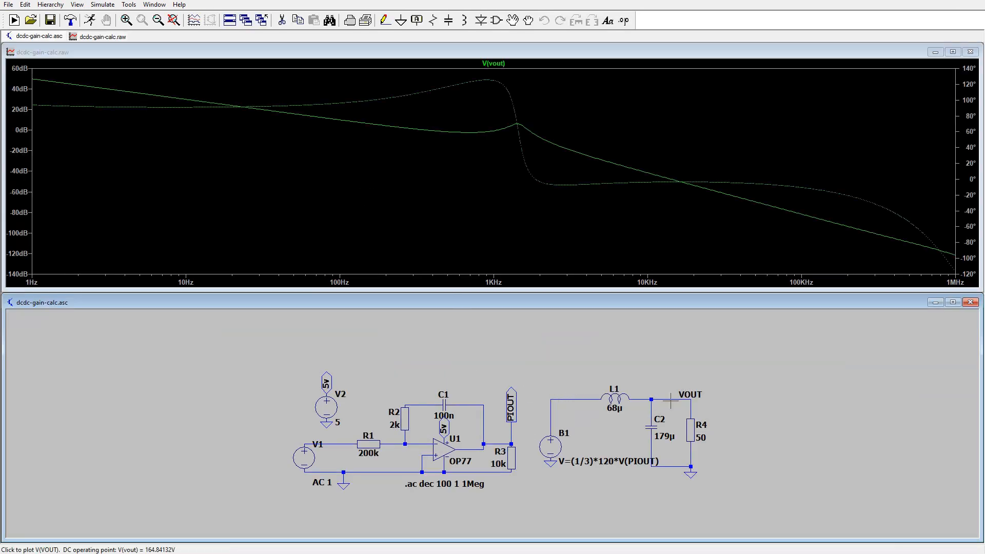
mouse_move(650, 418)
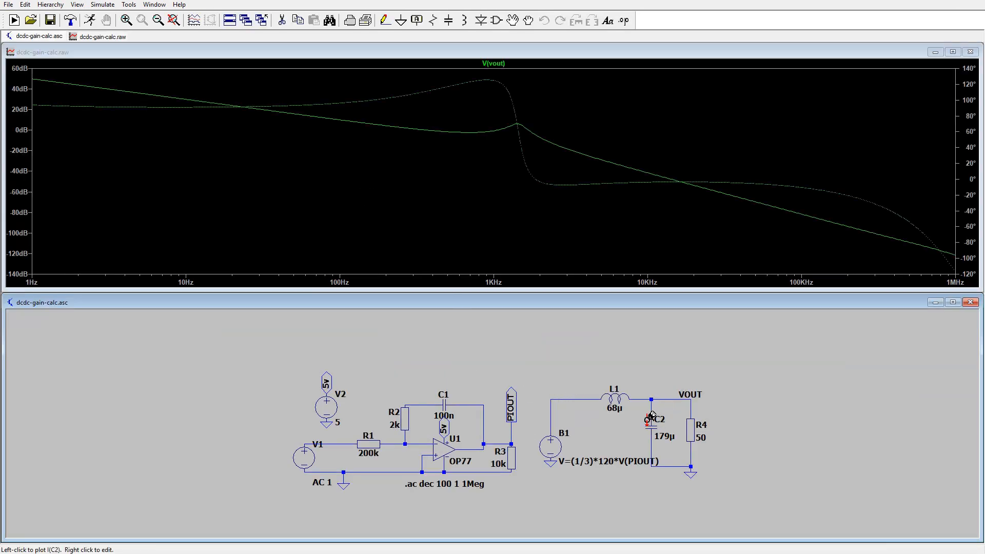
mouse_move(444, 416)
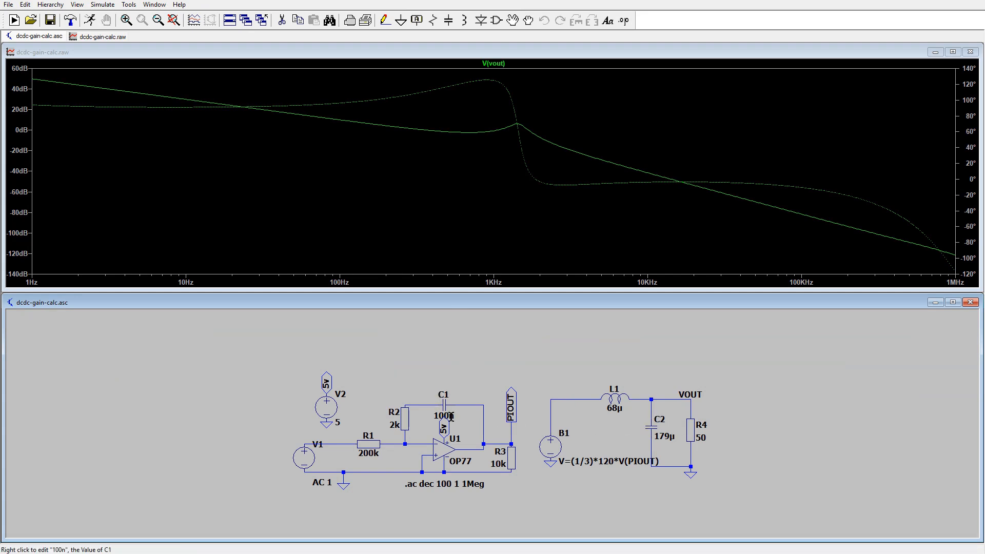
mouse_move(354, 475)
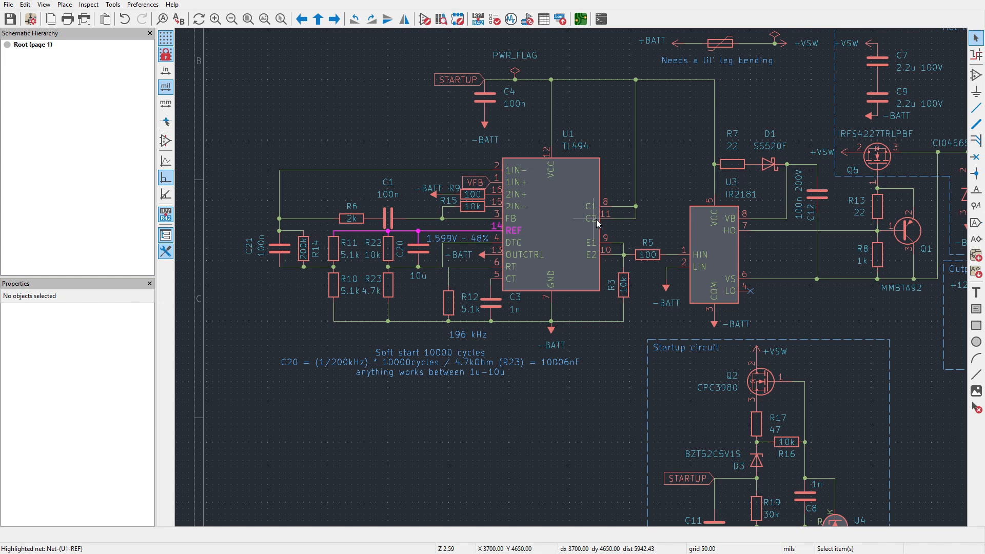
mouse_move(321, 130)
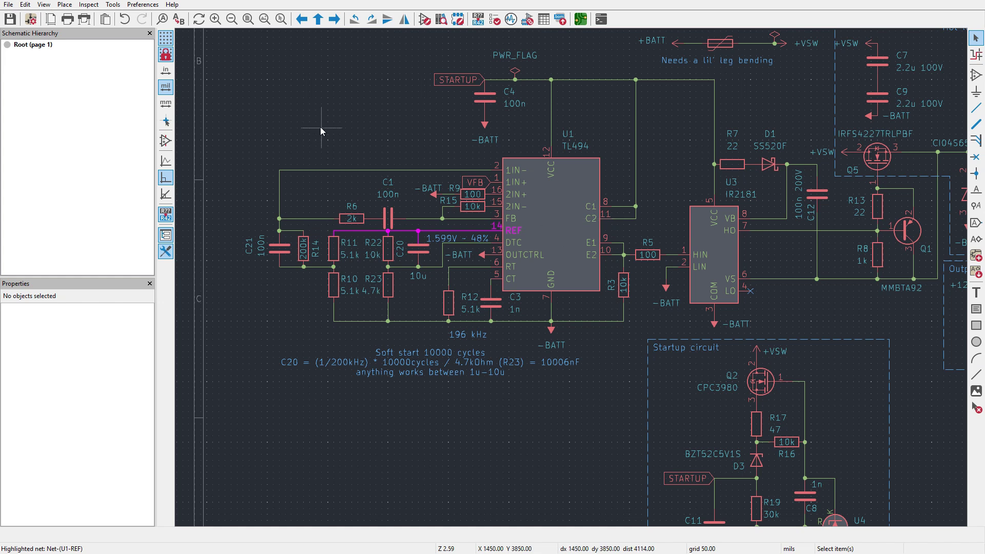
- Clear the selection so the full TL494 and gate-driver schematic is shown
click(387, 283)
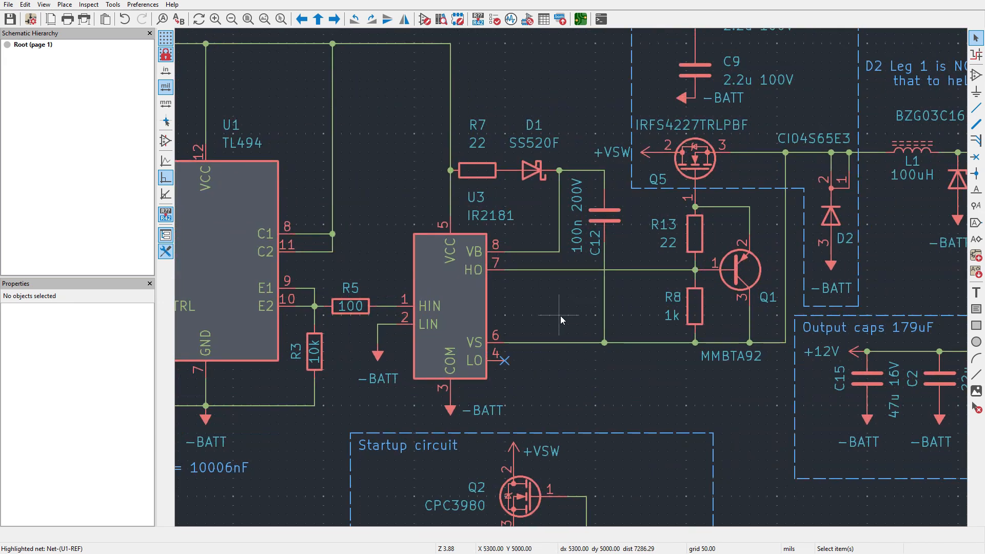
mouse_move(355, 307)
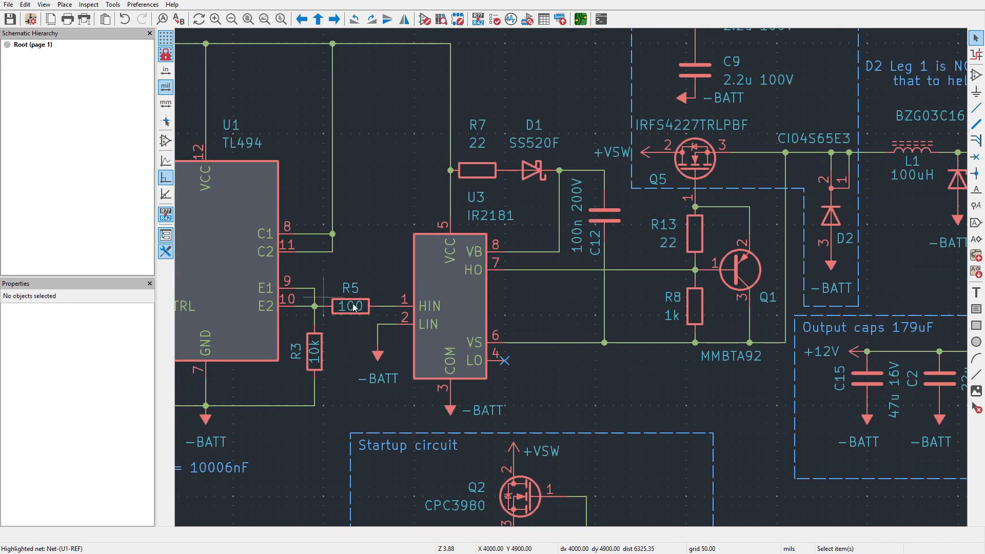
mouse_move(415, 304)
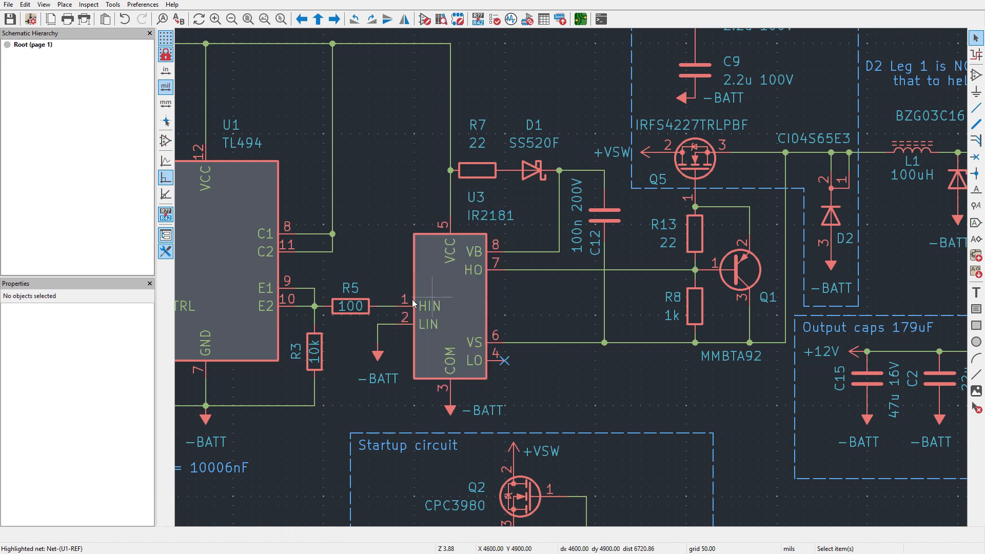
- Highlight the IR2181 HIN input net, then the HO output net running to Q1, R13 and R8
click(421, 307)
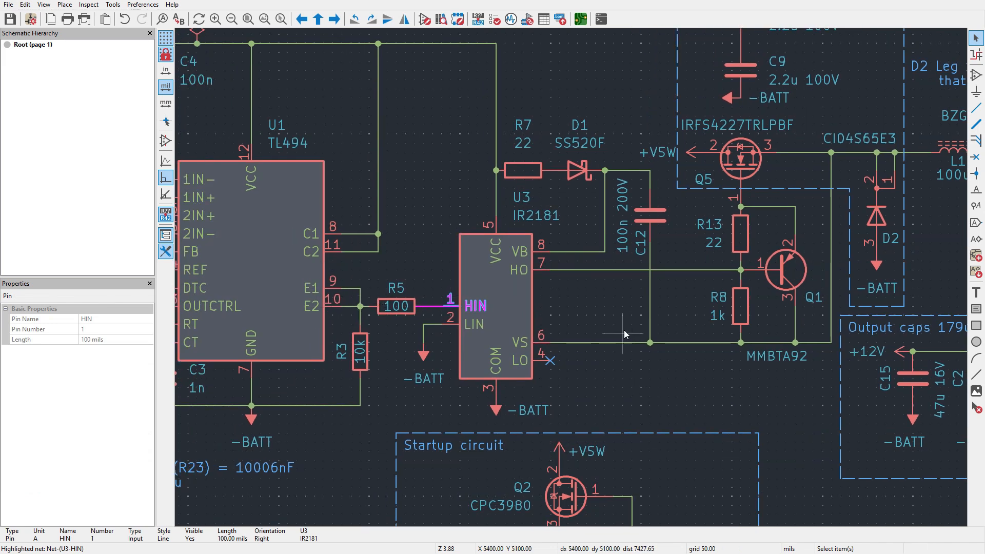
click(546, 270)
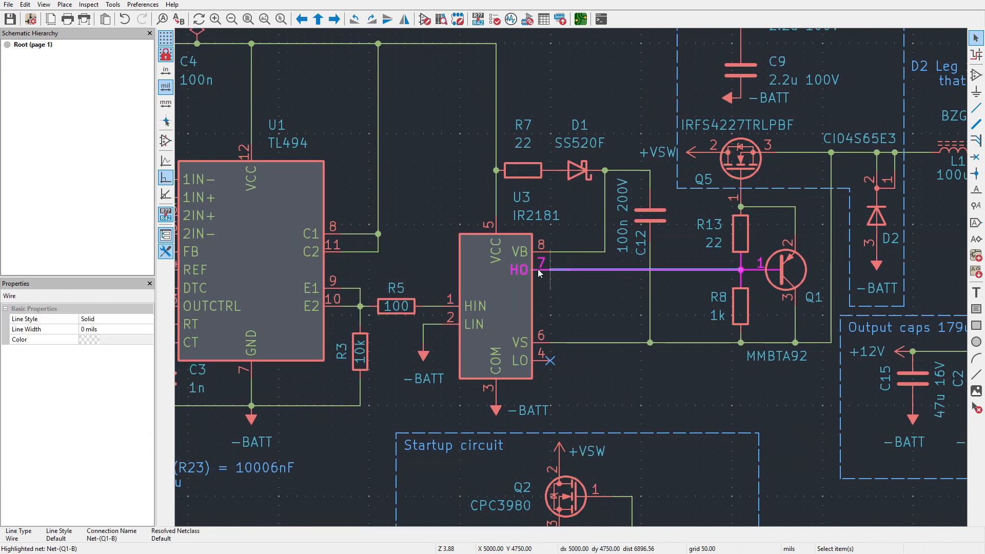
scroll(down, 3)
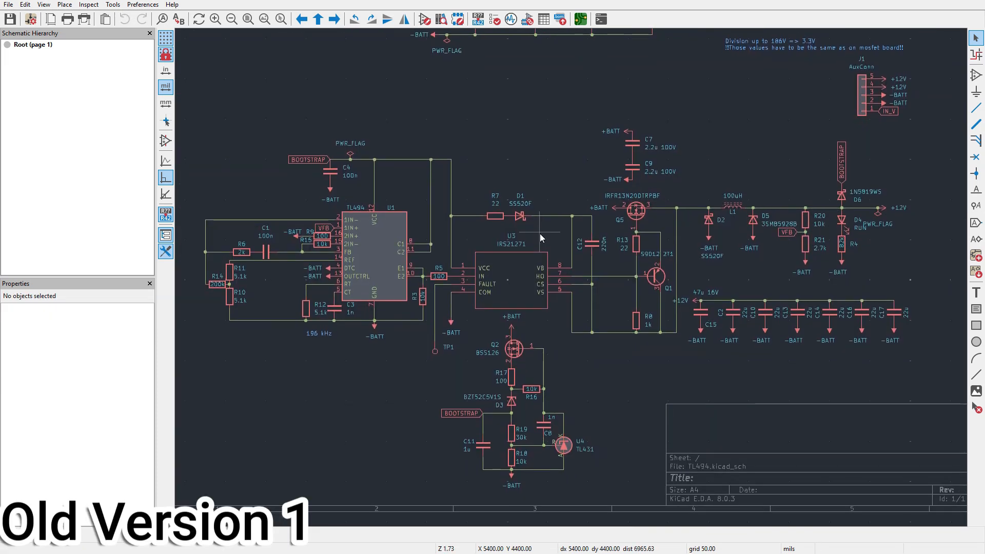
mouse_move(462, 342)
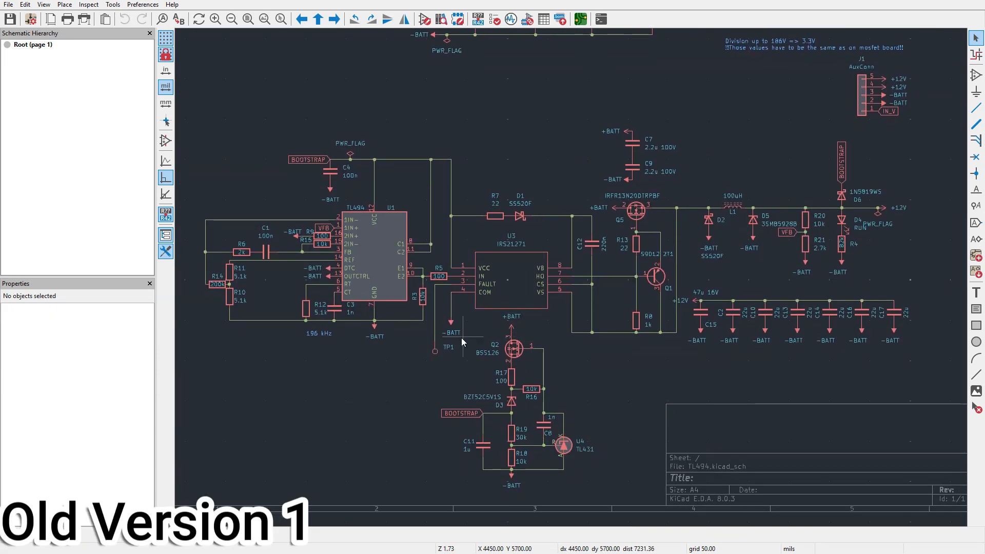
mouse_move(562, 382)
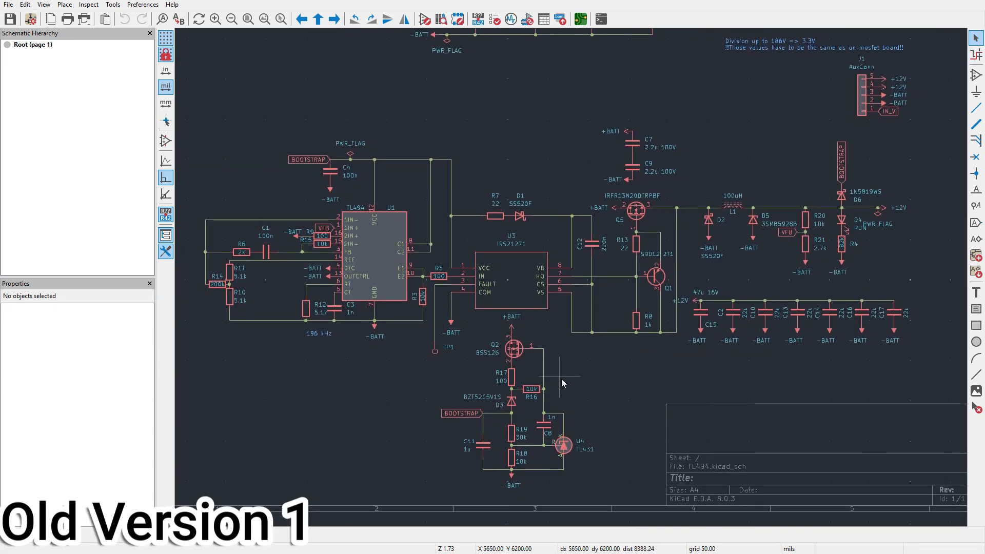
click(510, 244)
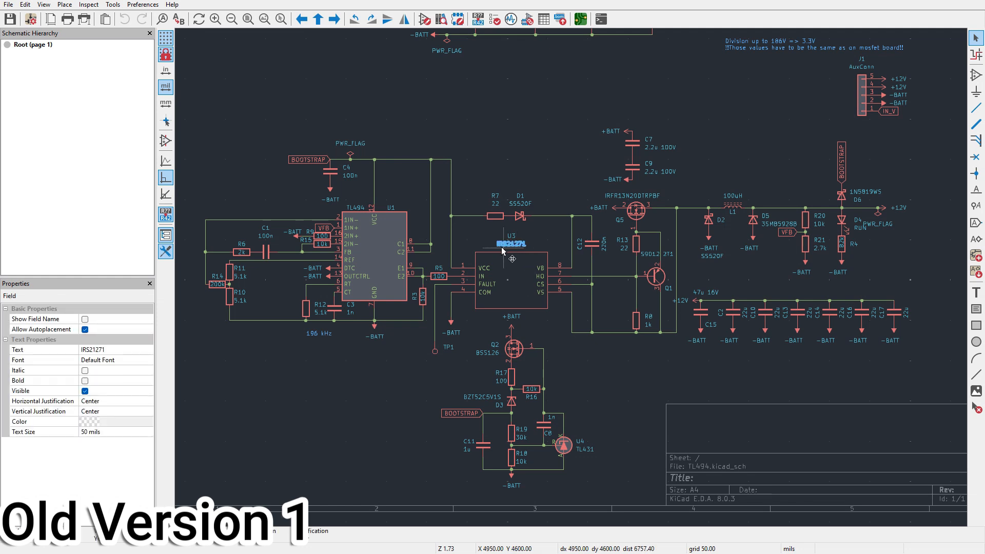
mouse_move(554, 332)
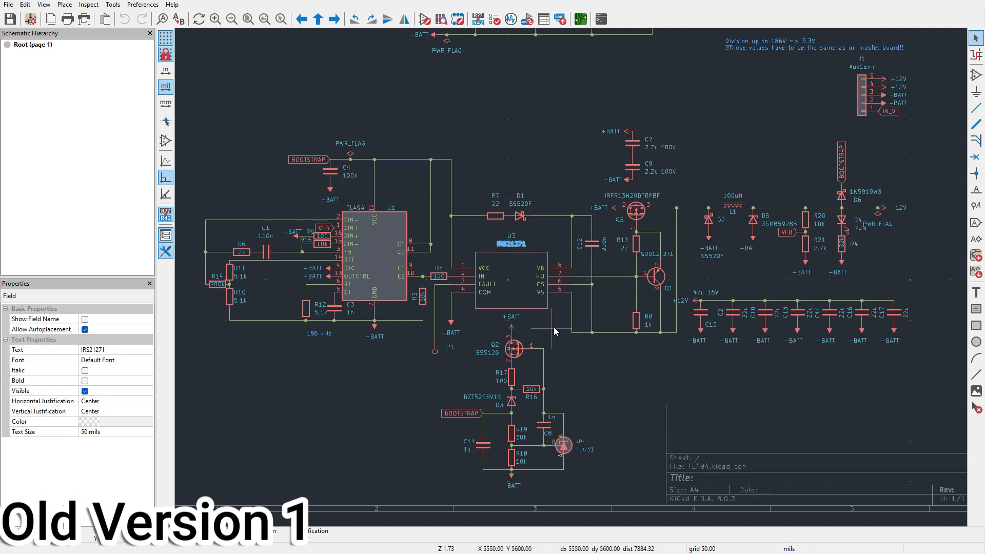
click(550, 326)
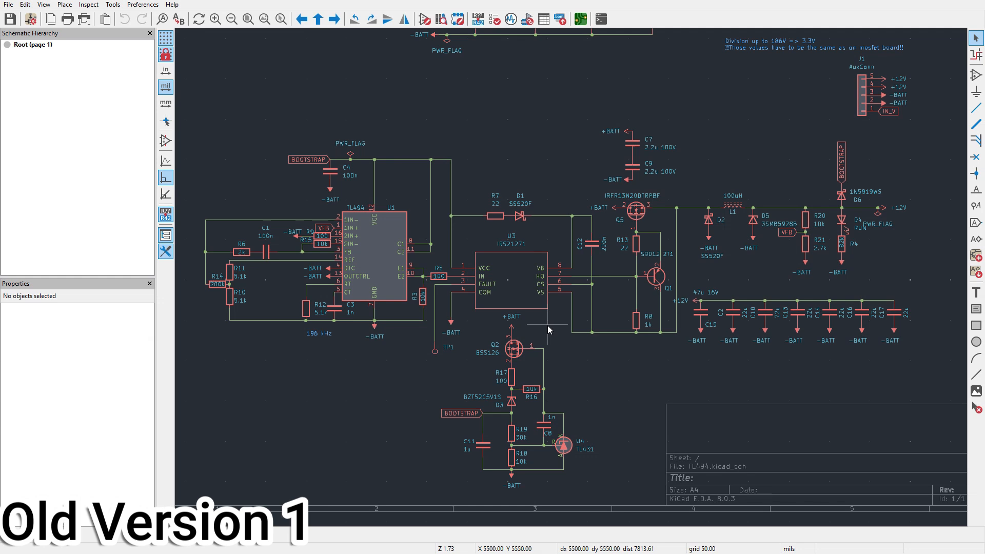
scroll(up, 3)
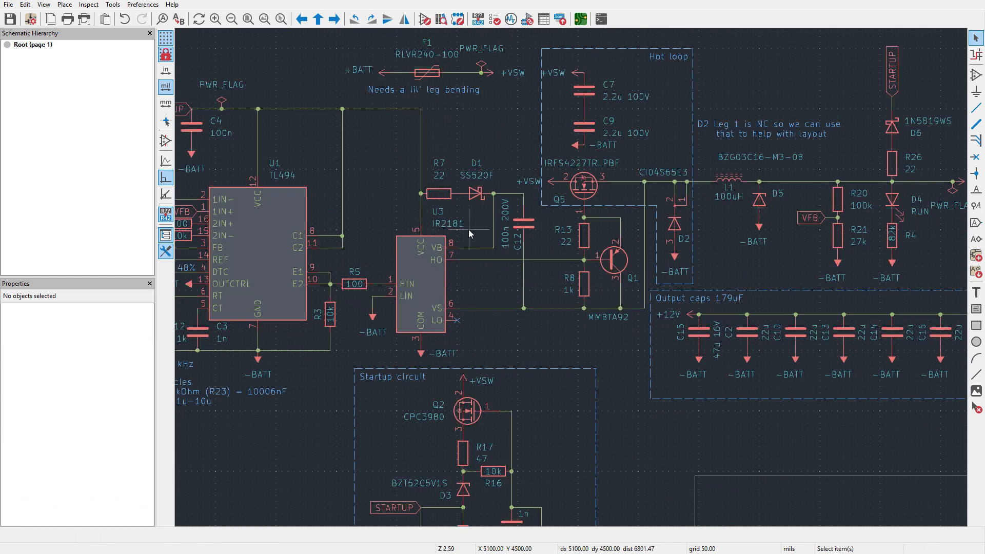
mouse_move(490, 348)
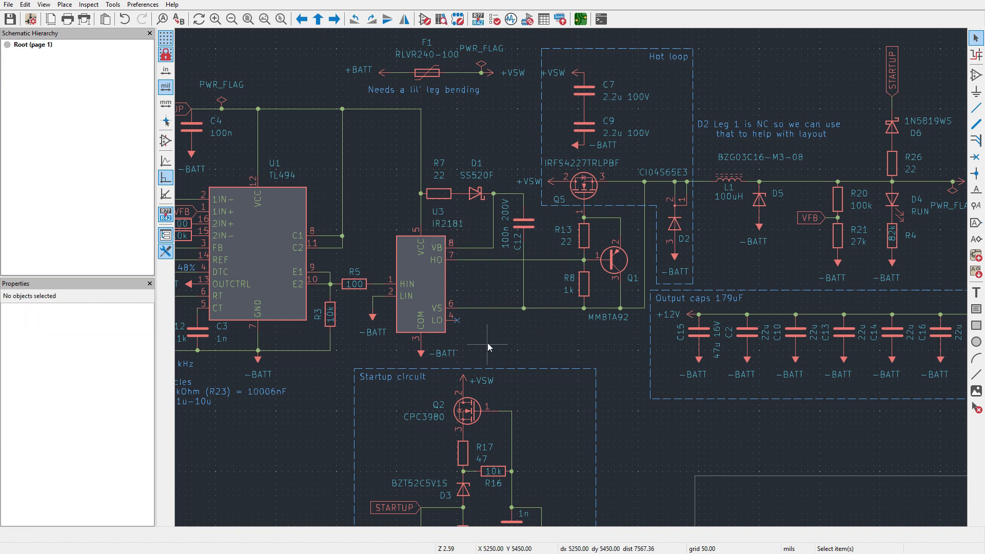
mouse_move(514, 339)
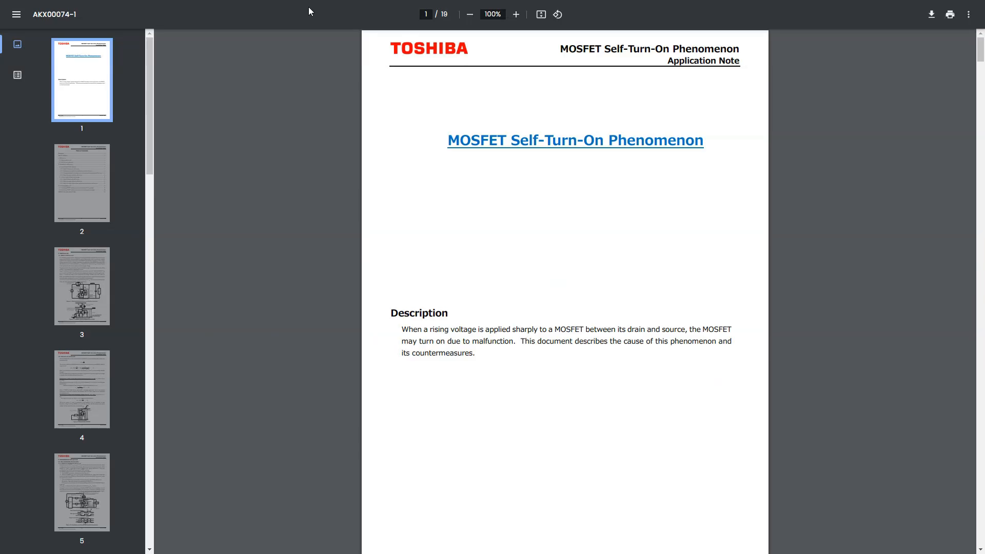
- Jump to page 3 of the Toshiba note explaining MOSFET self-turn-on, then return to the old schematic
scroll(down, 3)
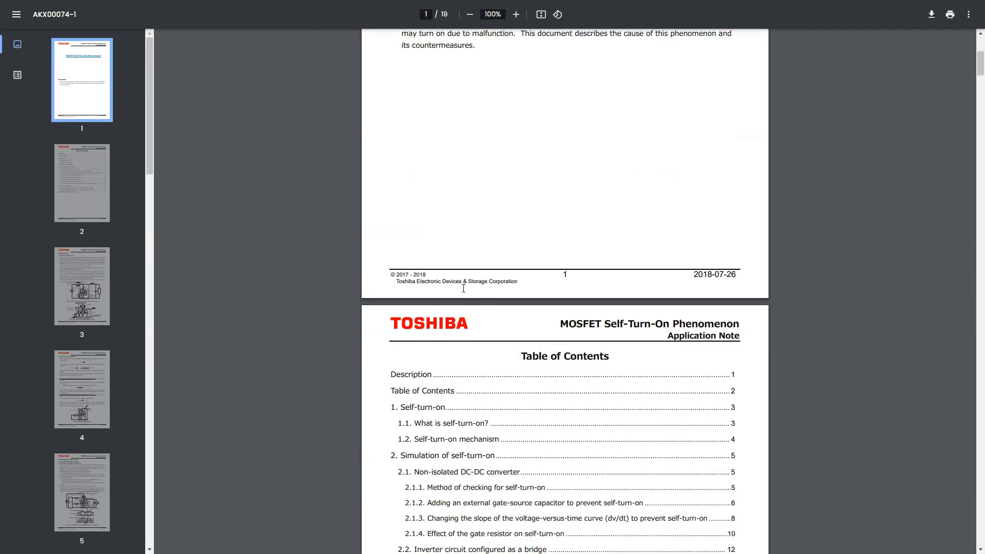
click(82, 286)
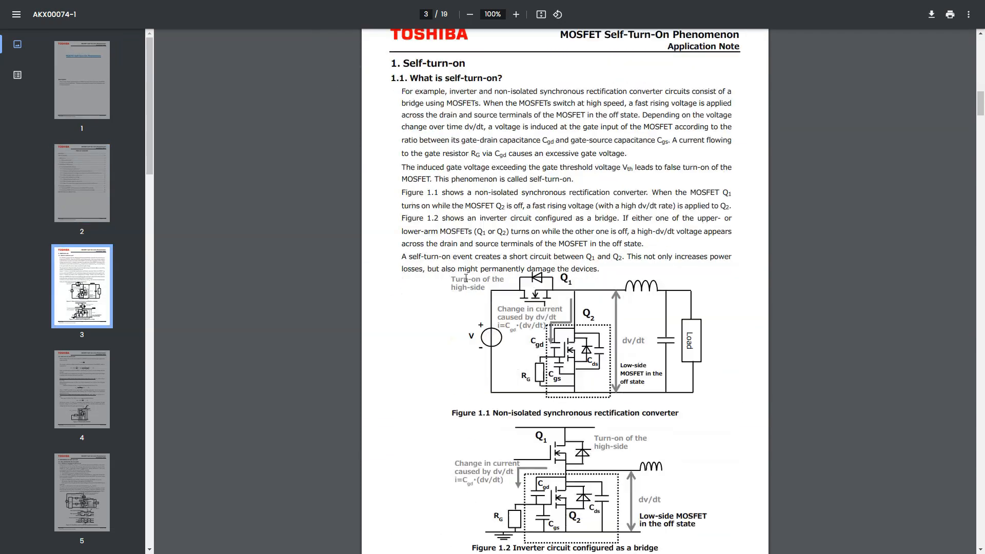
scroll(down, 3)
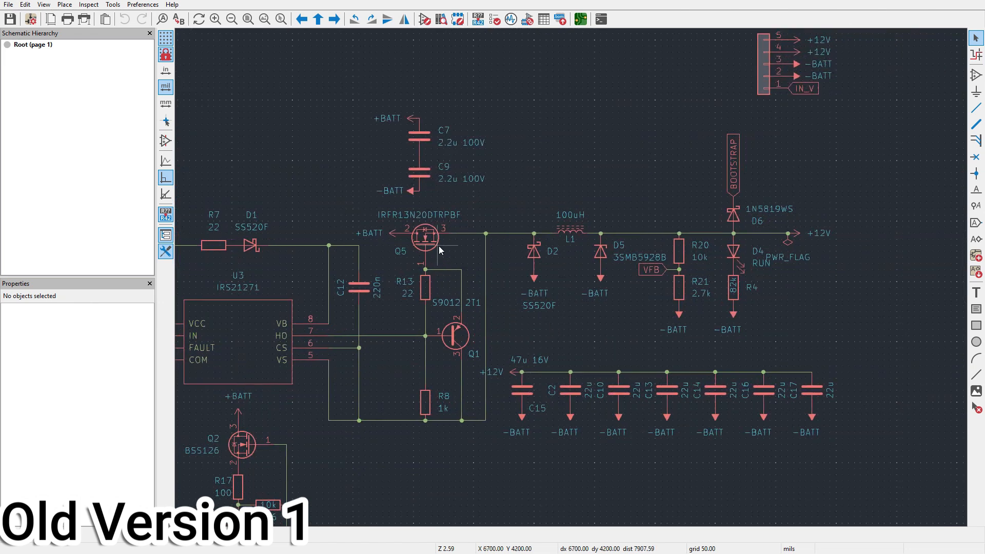
click(535, 255)
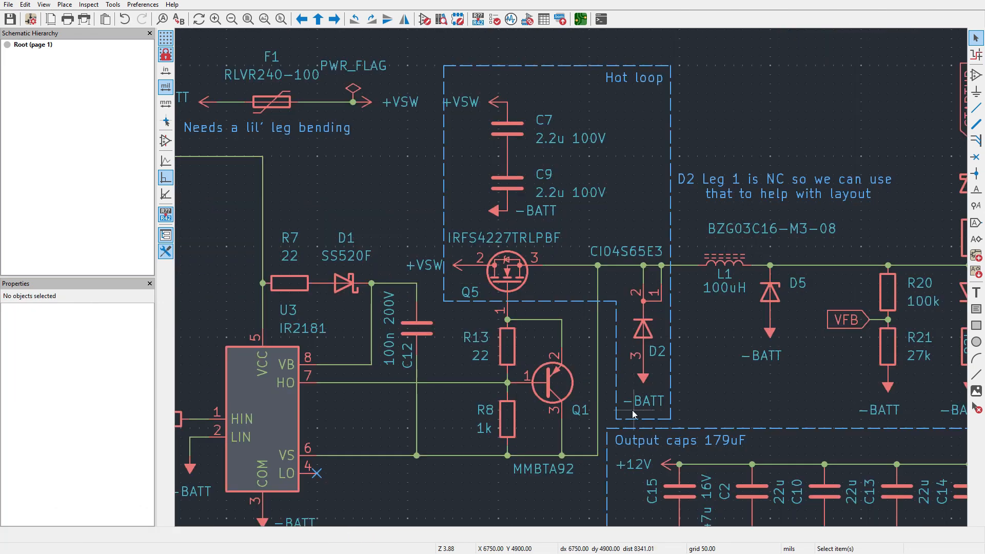
mouse_move(437, 132)
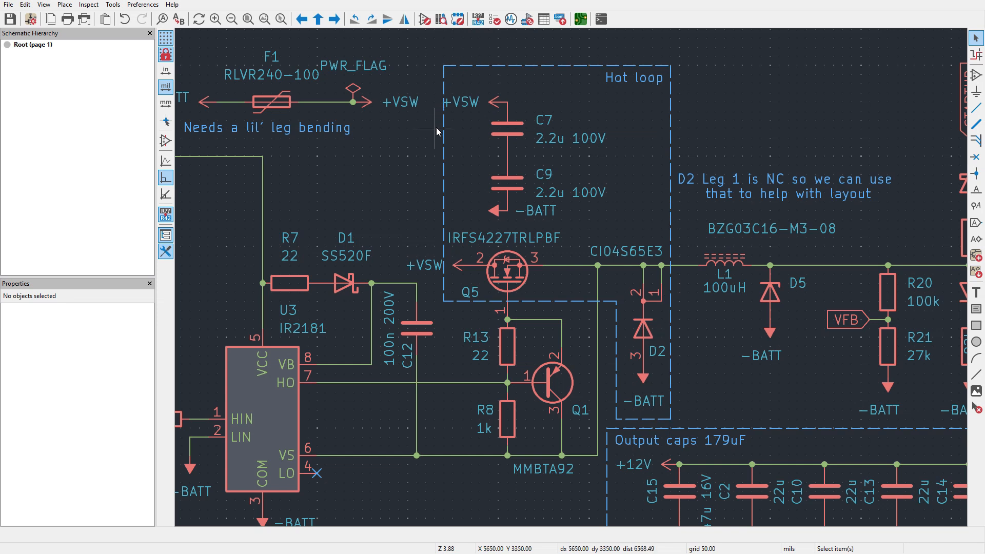
mouse_move(453, 237)
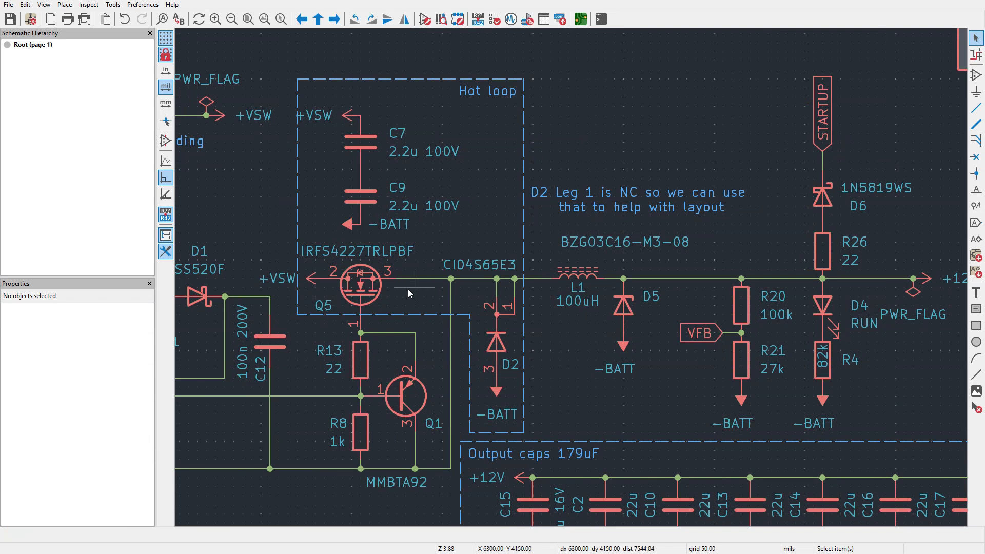
- Inspect the source pin 3 of MOSFET Q5 in the hot loop, then clear the selection
click(387, 271)
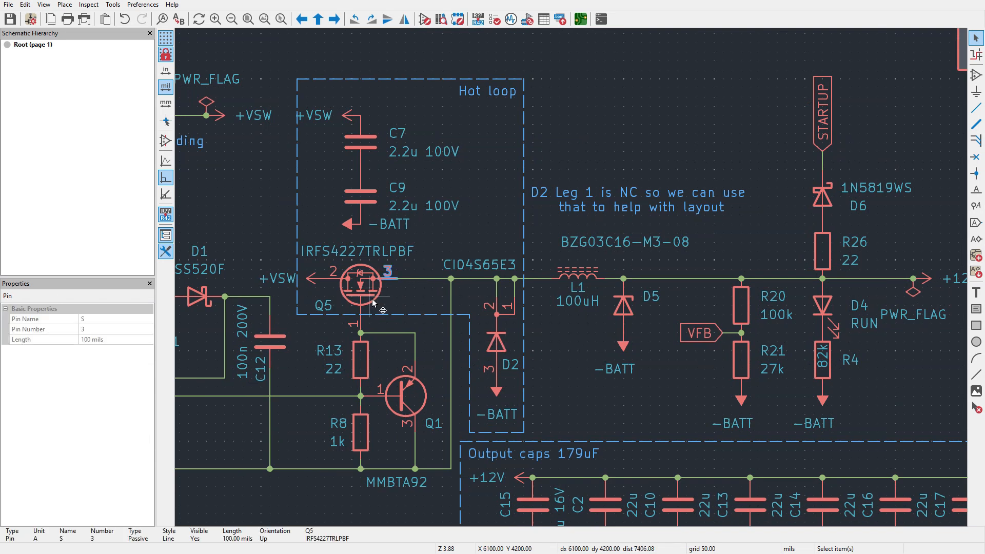
click(549, 361)
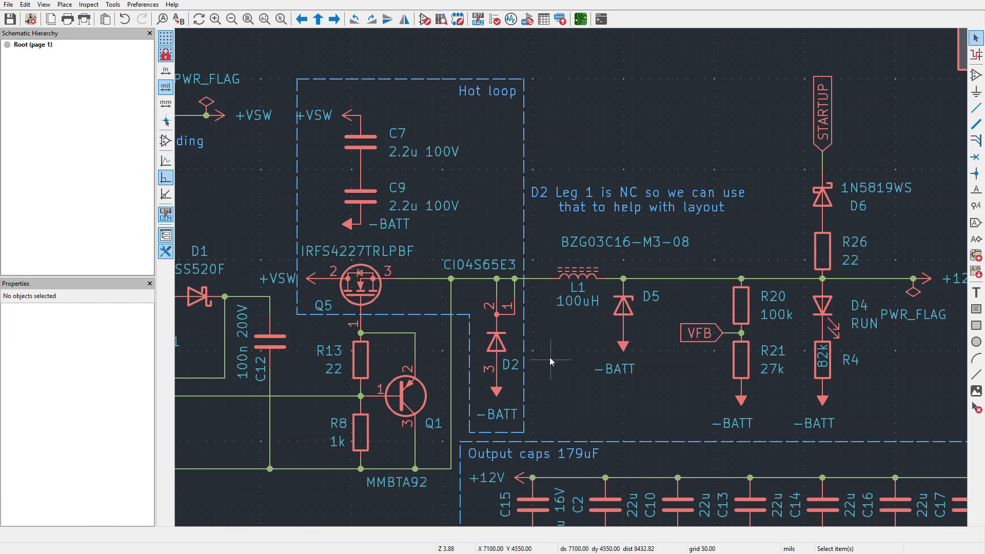
mouse_move(565, 367)
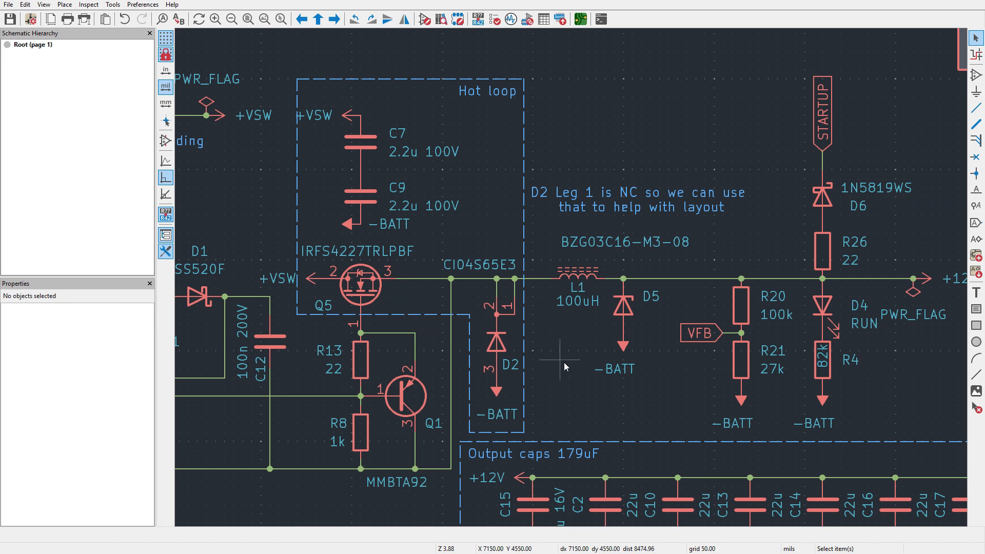
mouse_move(568, 360)
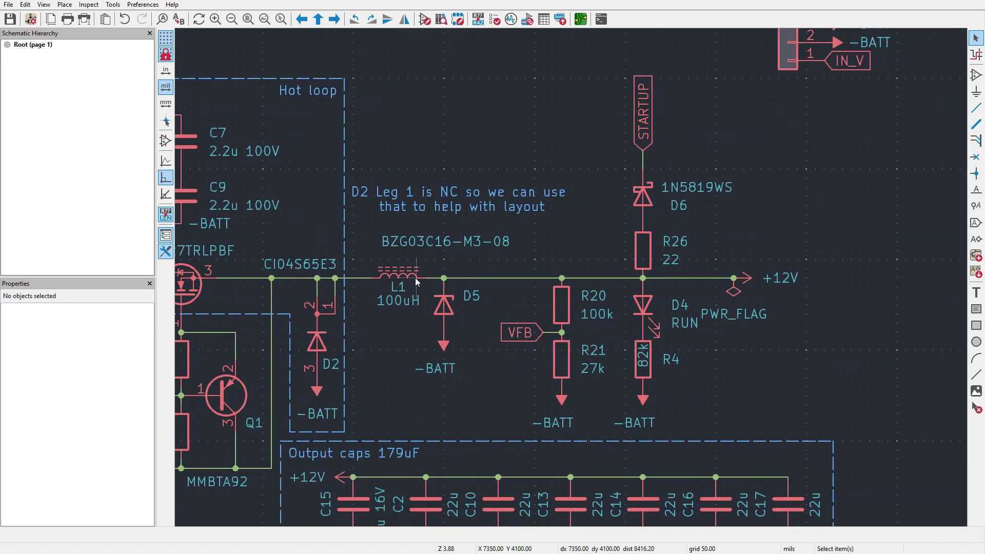
- Inspect zener D5, the +12V power symbol and the STARTUP global label feeding diode D6
click(445, 308)
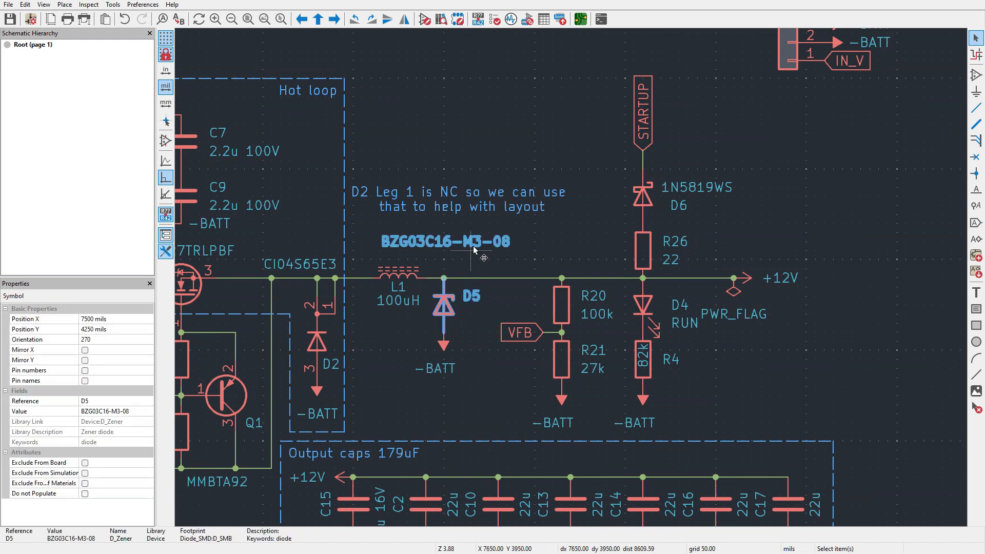
mouse_move(470, 268)
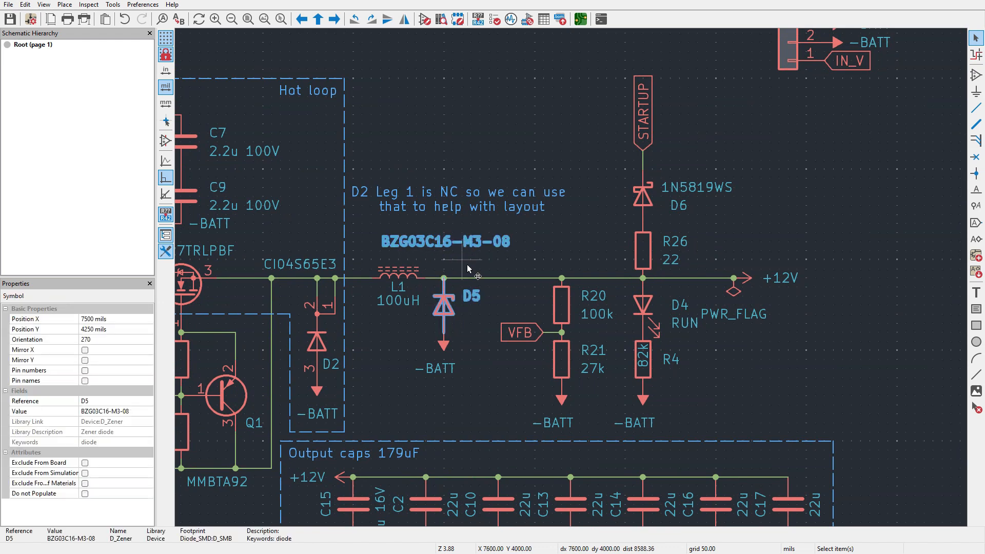
click(477, 329)
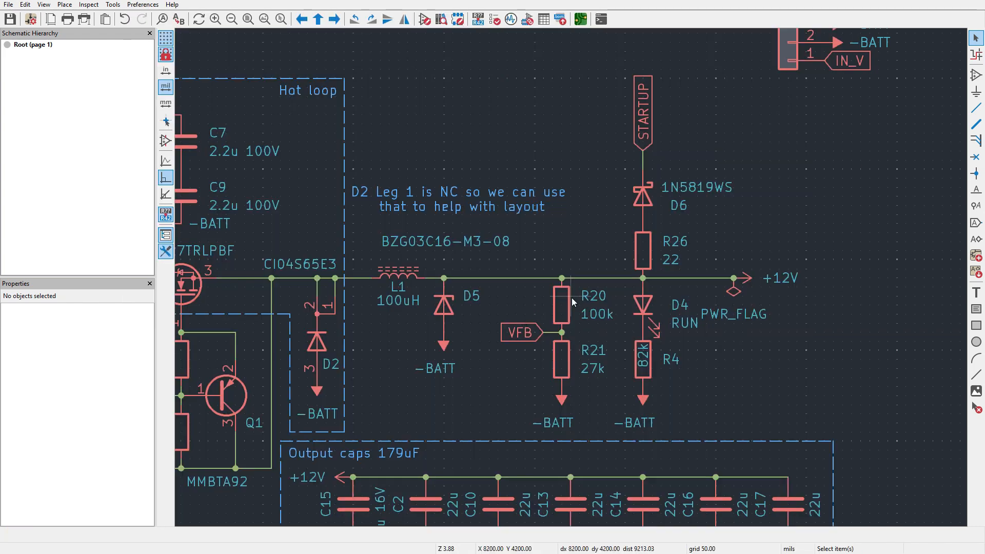
click(779, 278)
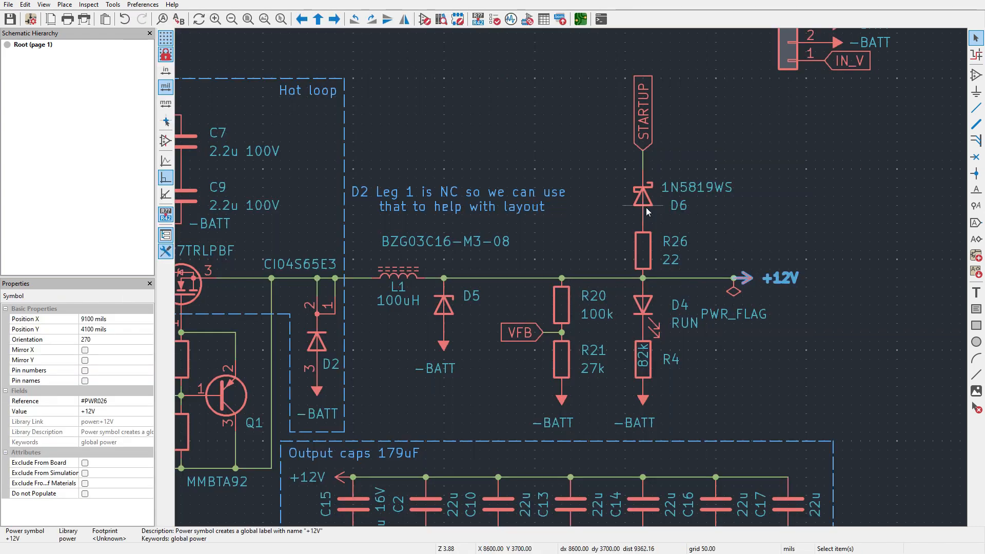
click(640, 113)
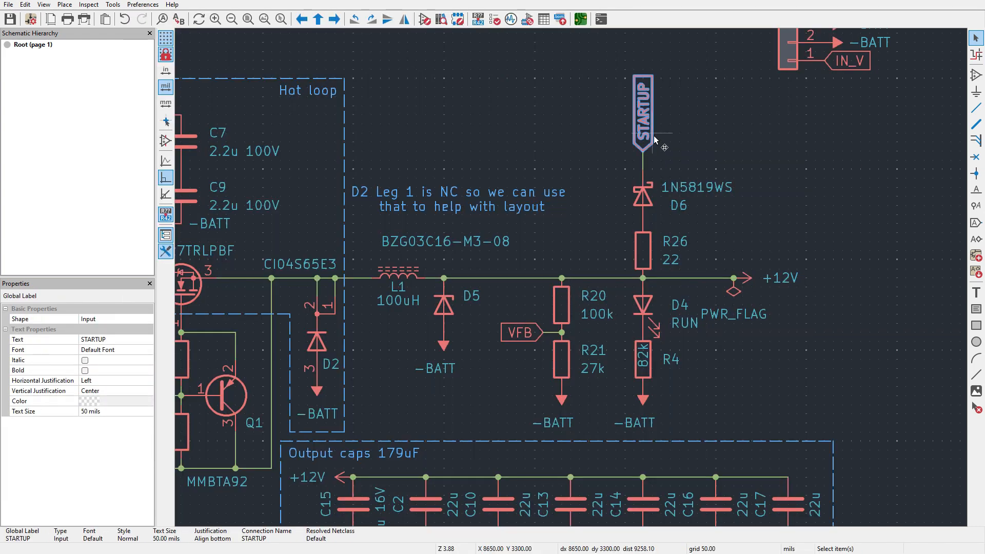
scroll(down, 3)
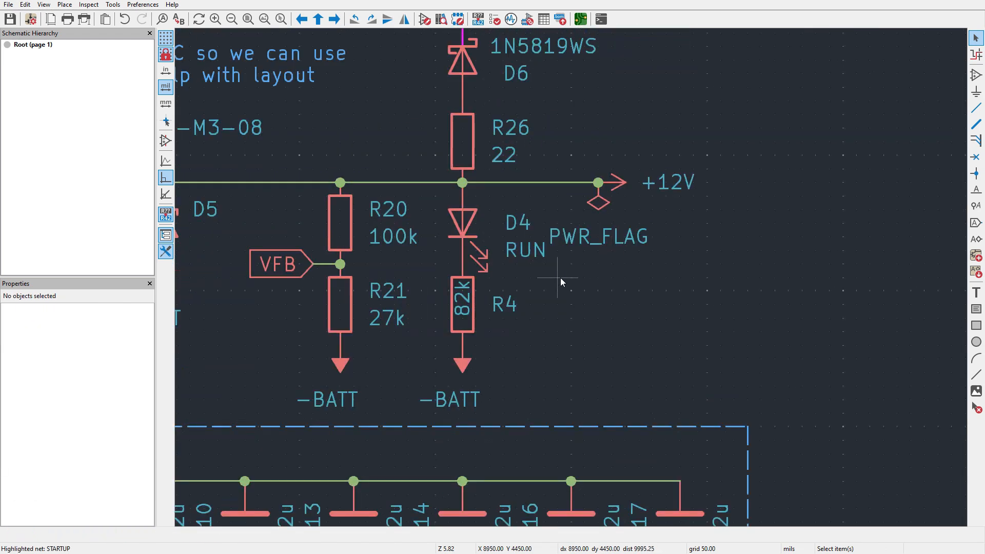
scroll(down, 3)
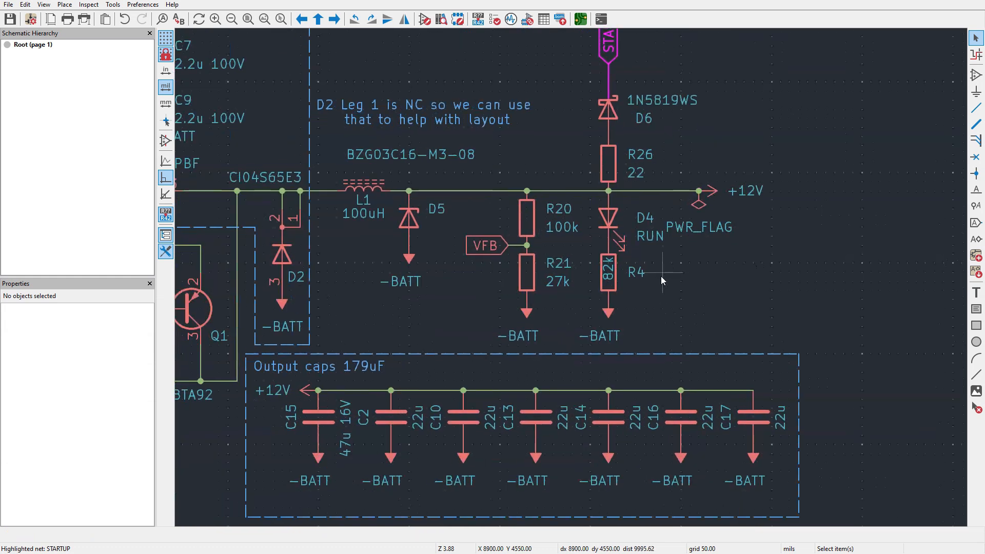
scroll(down, 3)
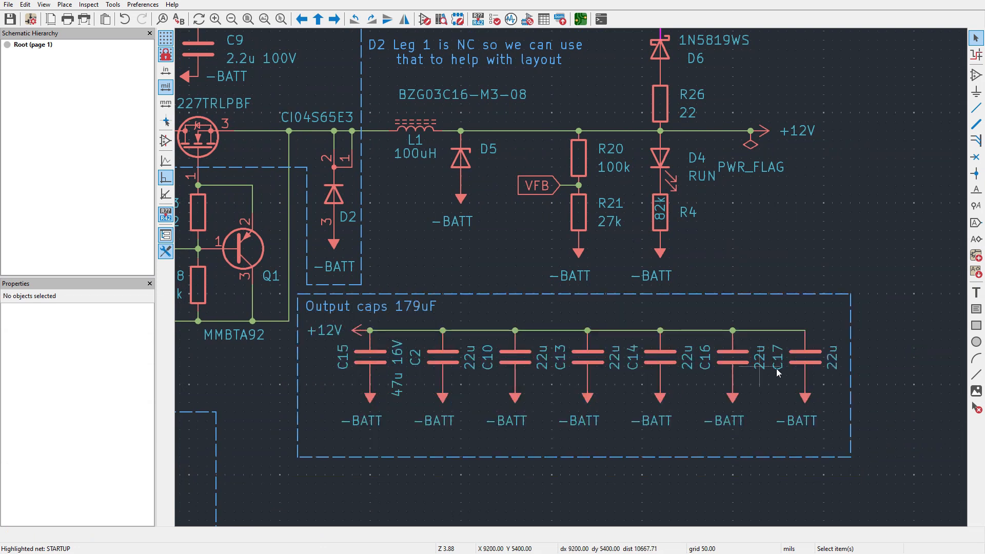
mouse_move(499, 349)
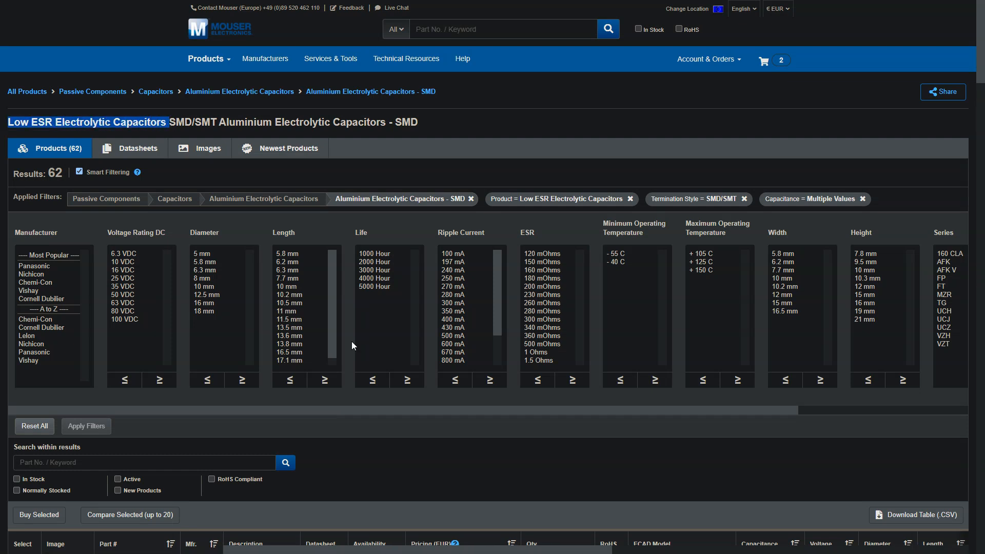
- Browse the Mouser listing of low-ESR SMD aluminium electrolytic capacitors
scroll(down, 3)
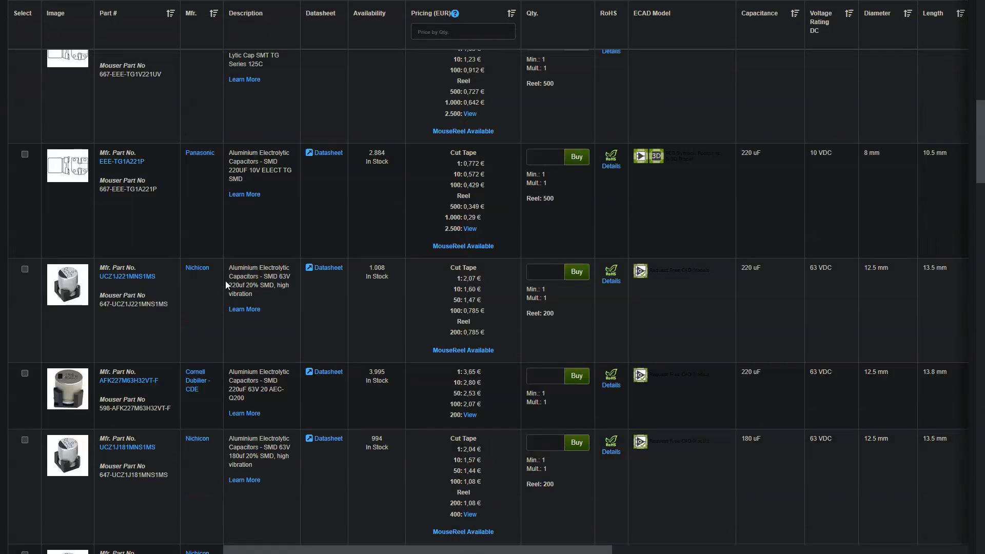
scroll(down, 3)
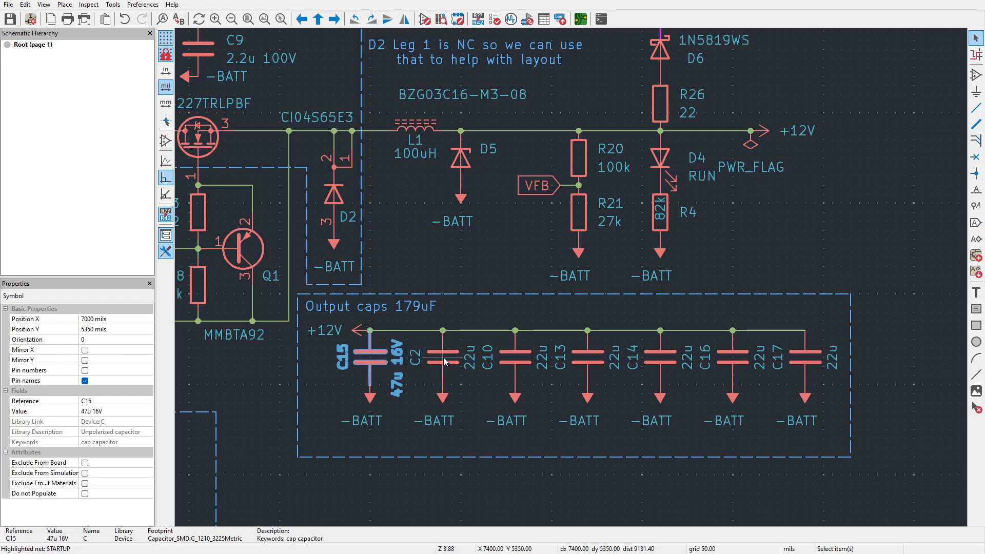
- Inspect output capacitor C2's 22u value and 1206 footprint after C15
click(446, 355)
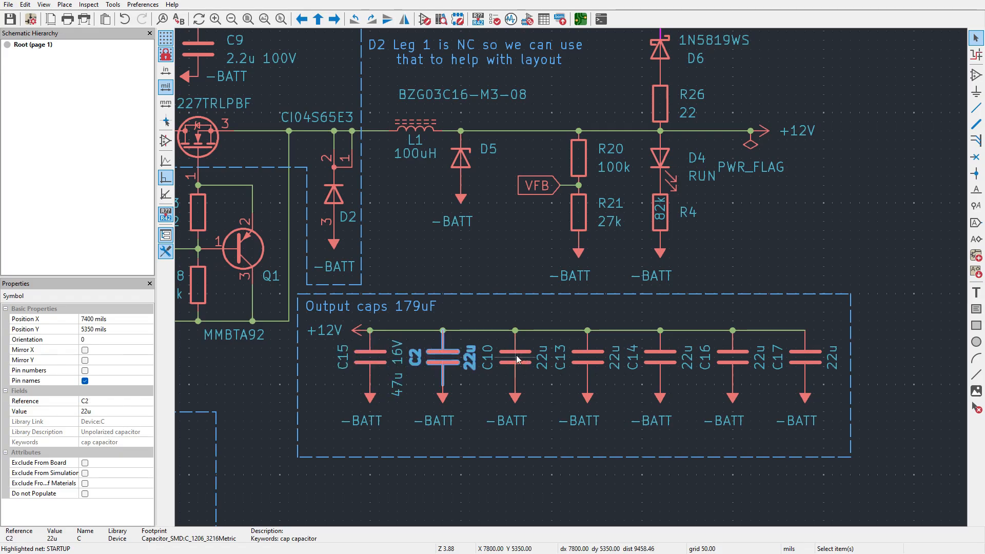